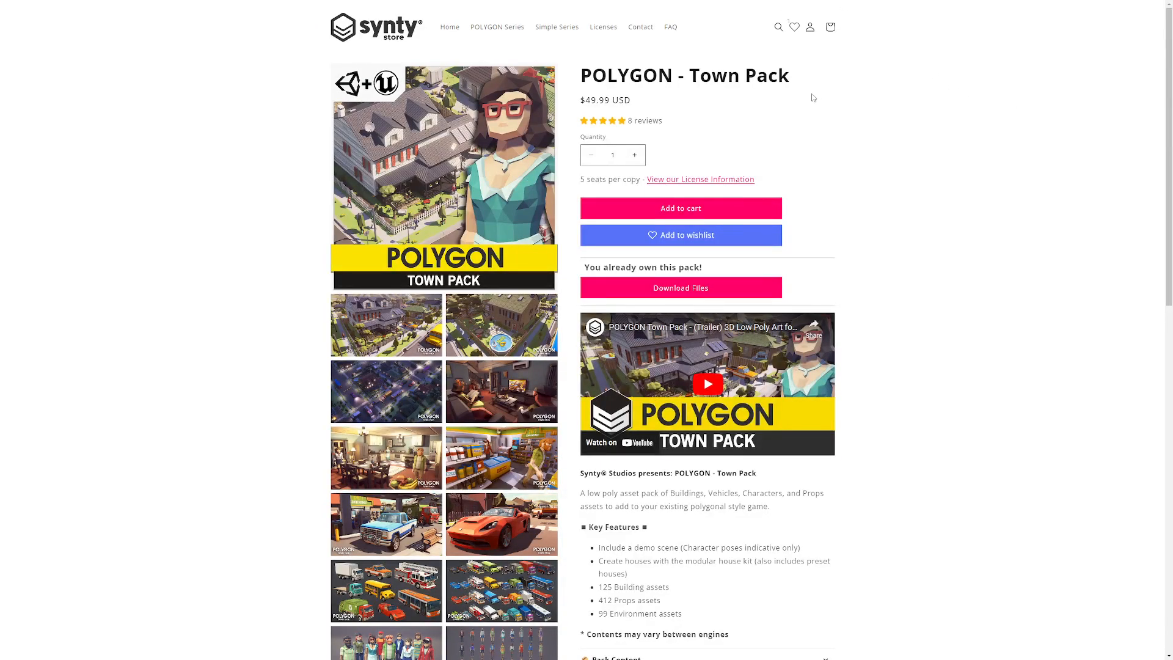
- Stop the play test and create a VendingMachine blueprint class derived from BP_Interactable
scroll(down, 3)
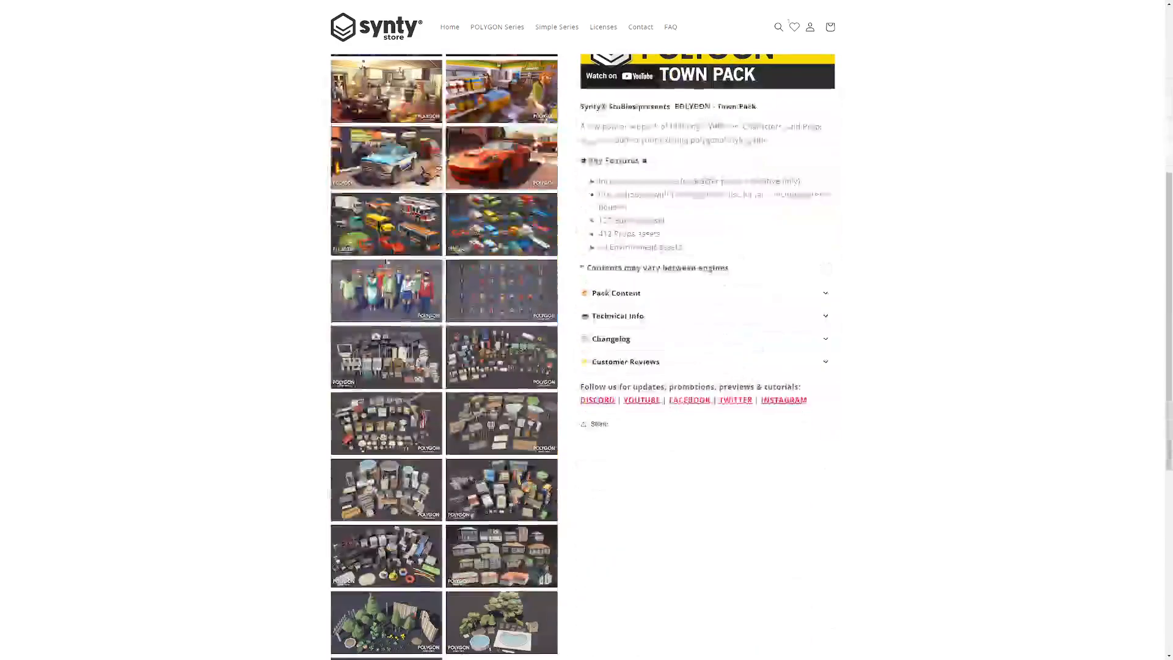
scroll(down, 3)
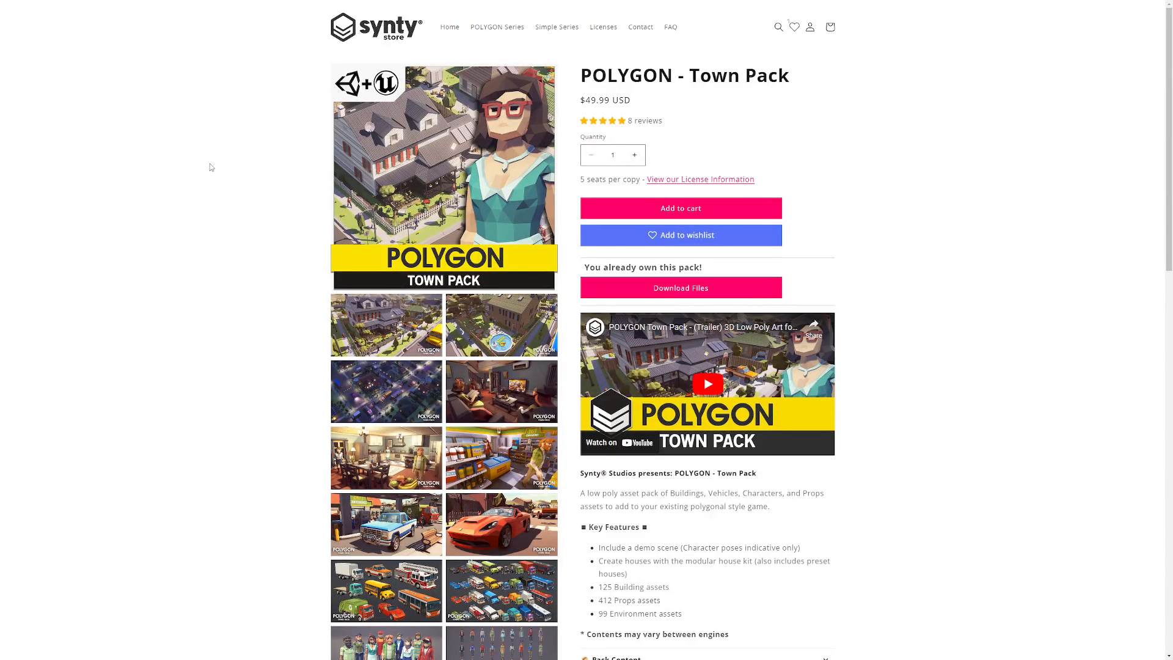
mouse_move(245, 196)
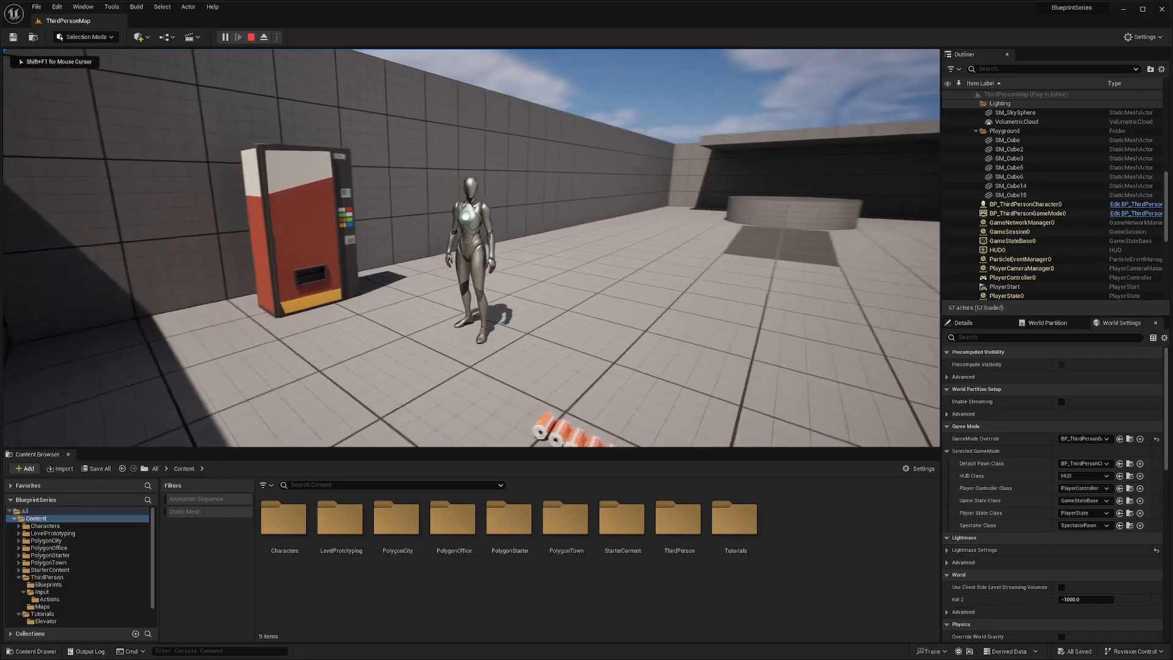
click(263, 36)
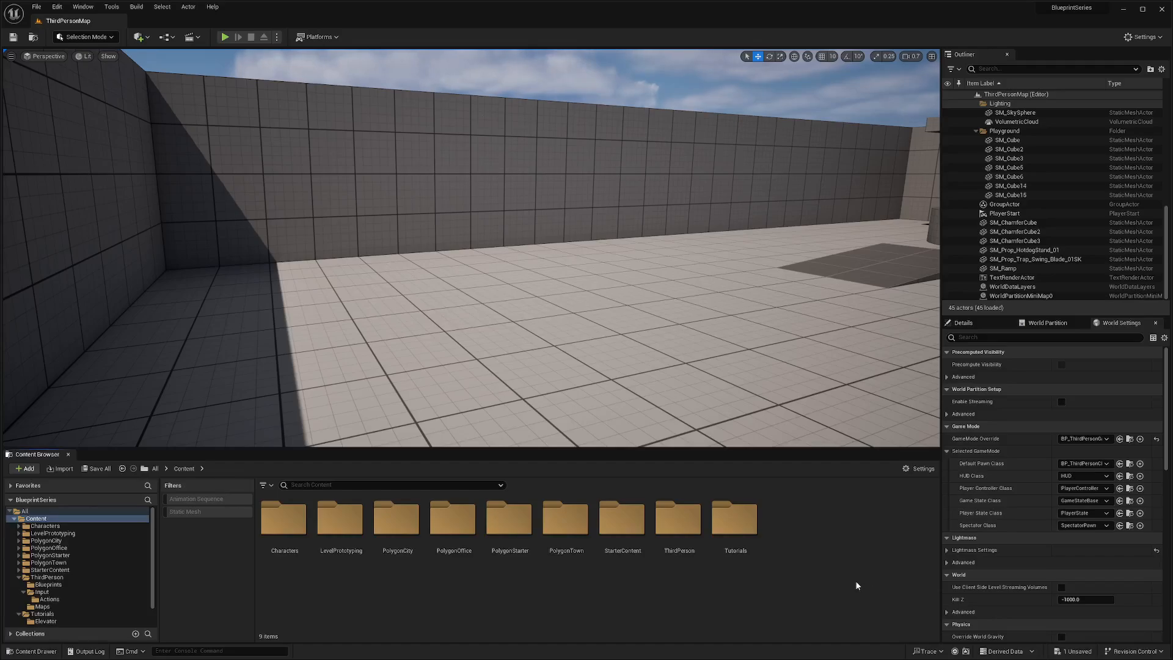
click(24, 467)
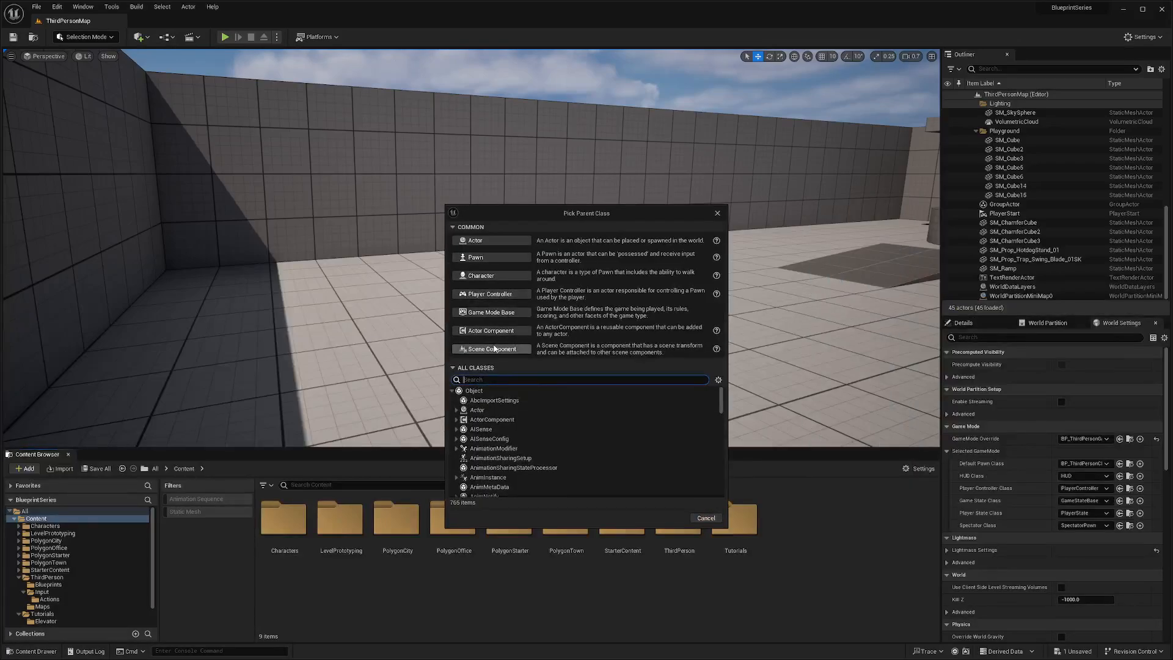
text(interac)
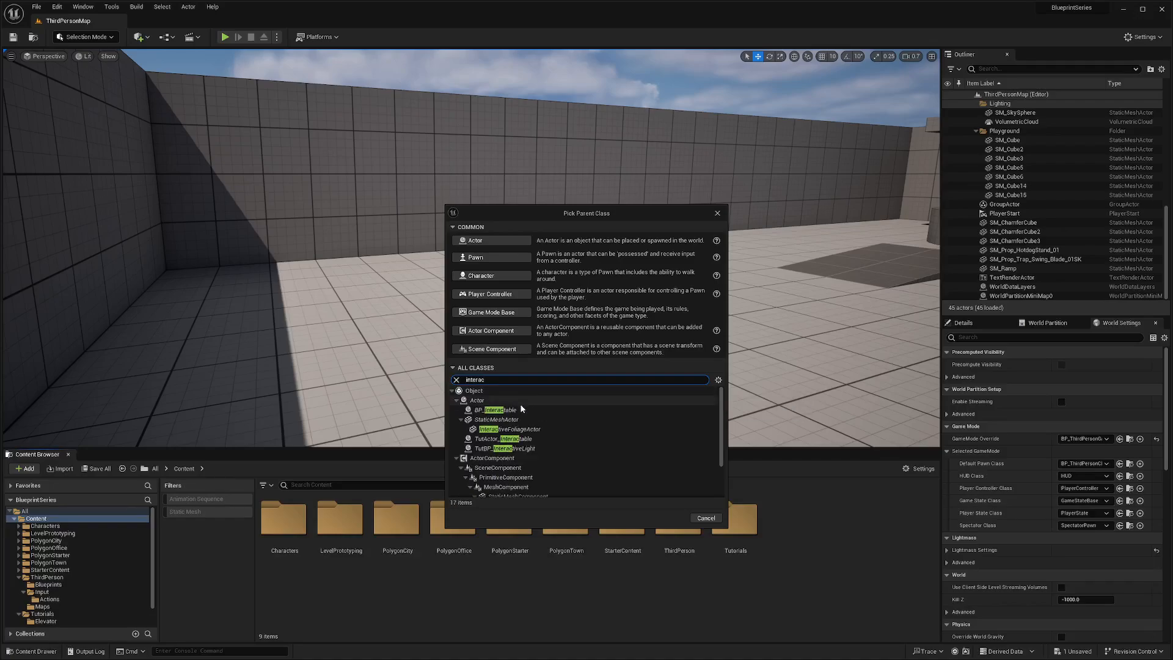
click(495, 409)
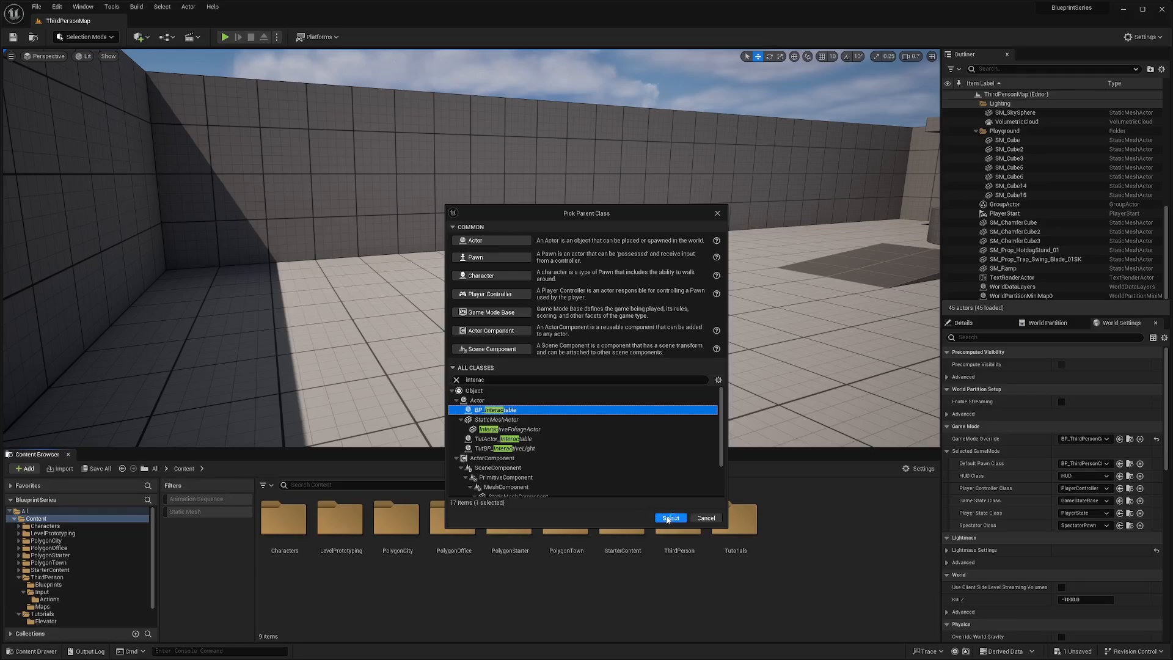
click(670, 517)
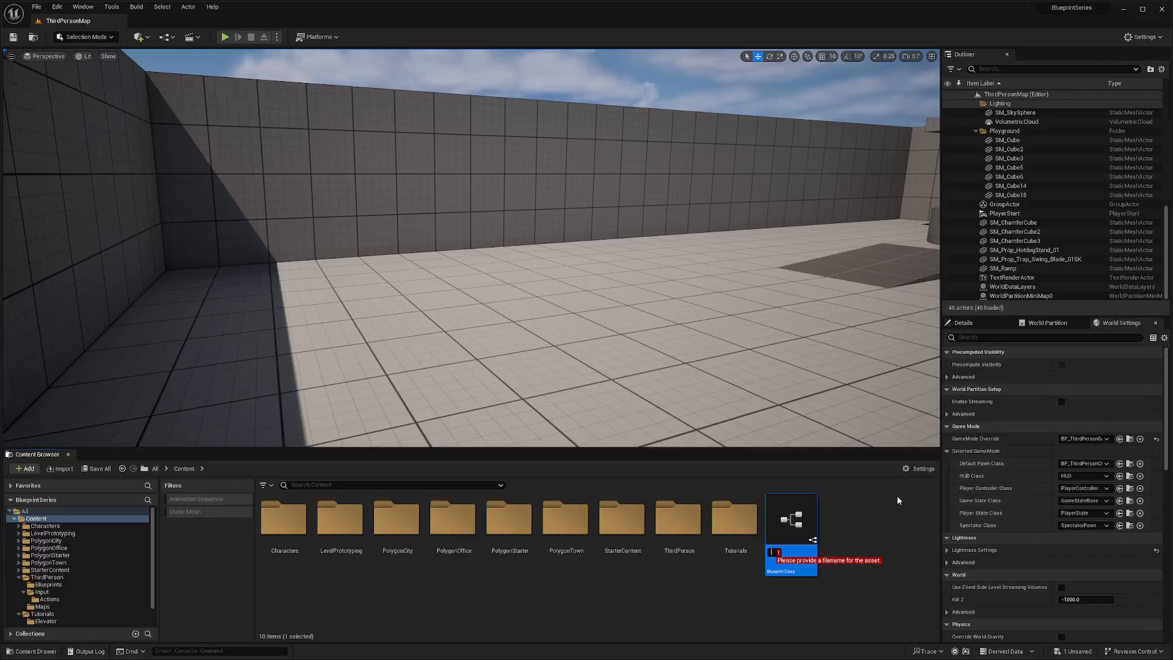
text(VendingMachine)
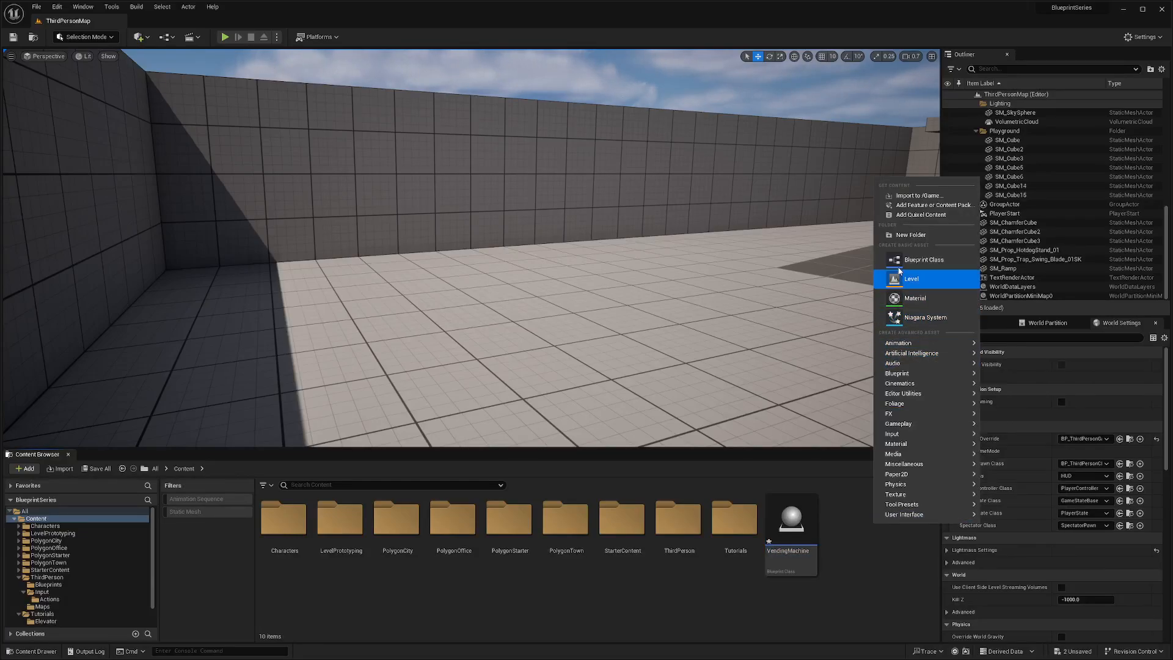
- Create a second blueprint class named BP_Soda, also derived from BP_Interactable
click(923, 259)
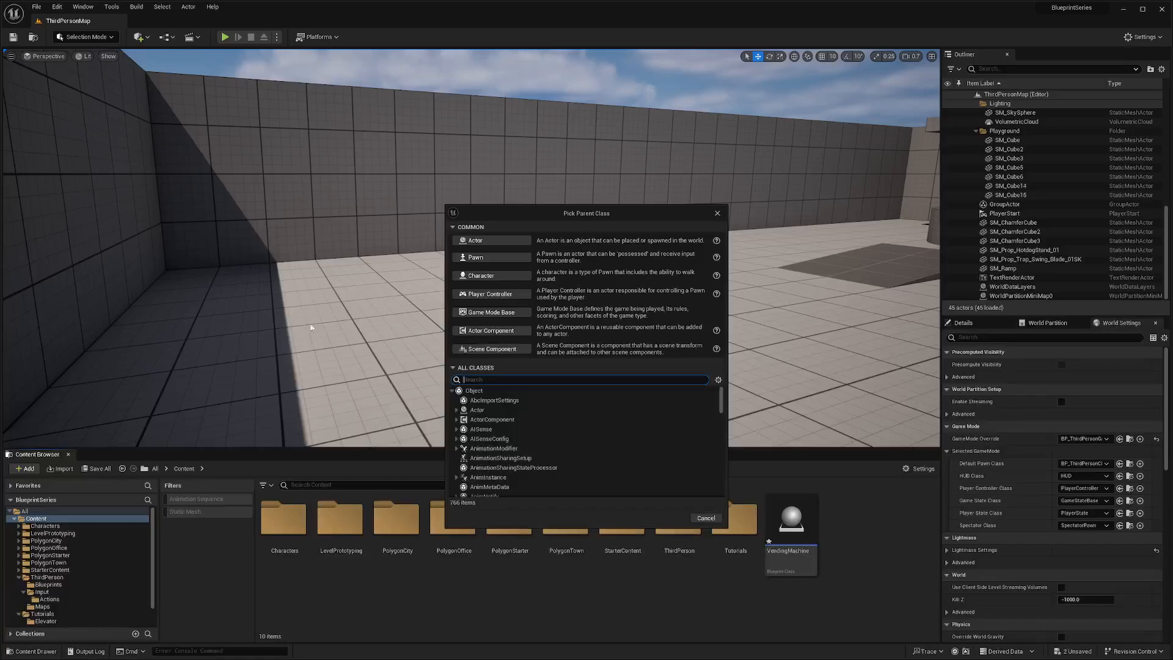
text(BP_)
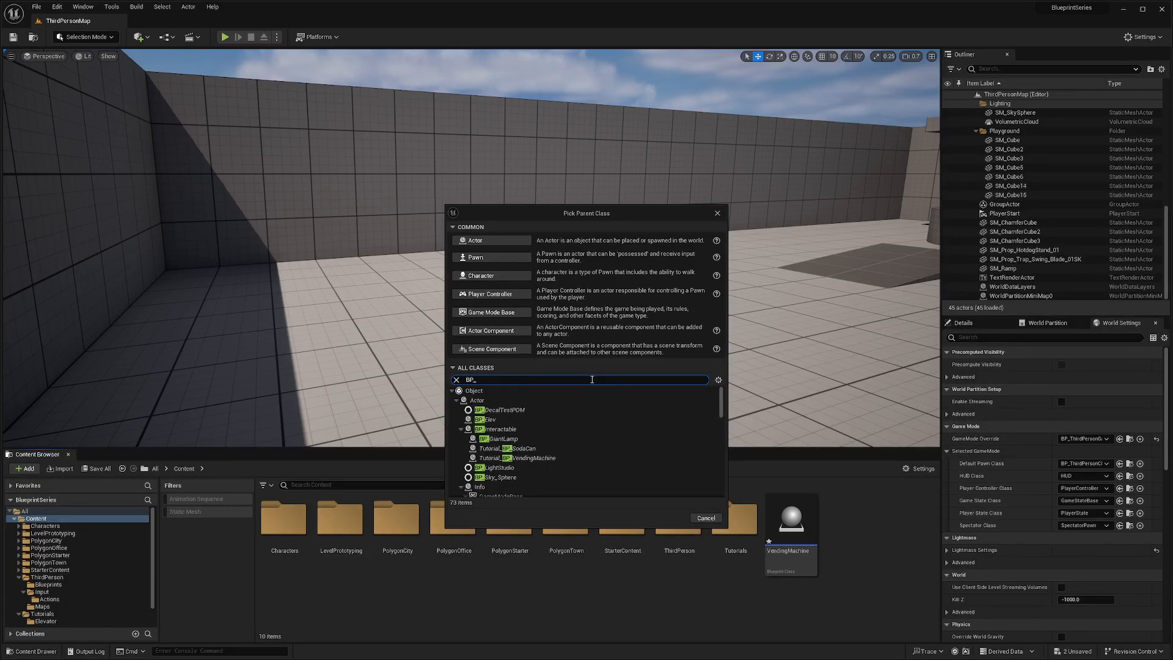
text(inter)
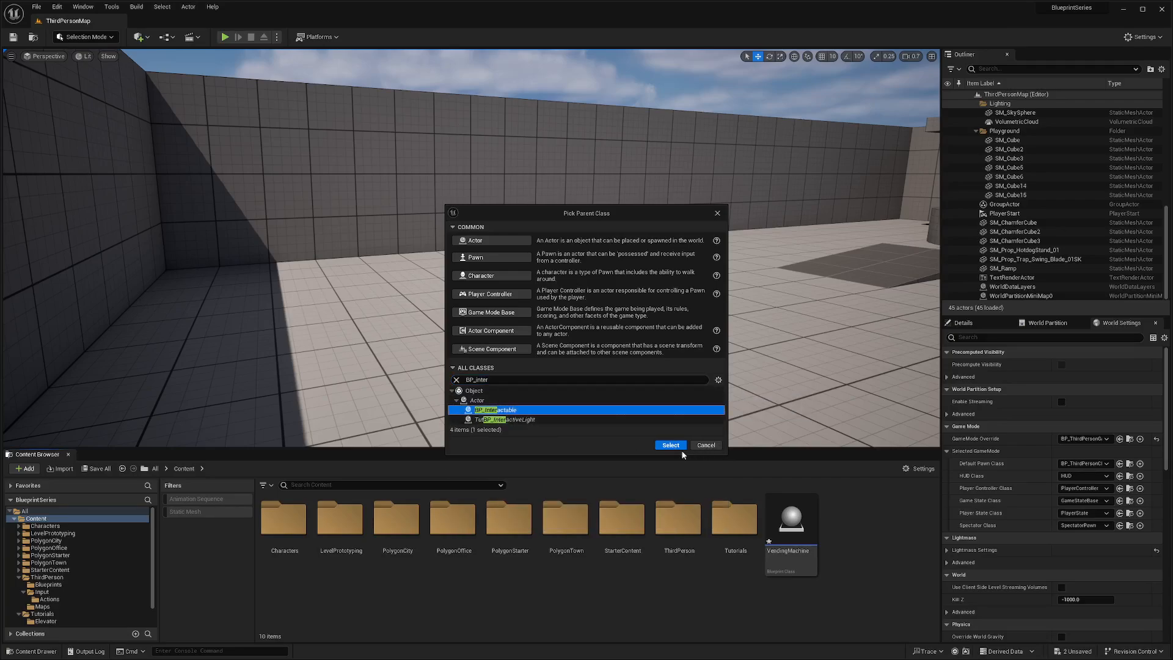
click(670, 444)
text(BP_Soda)
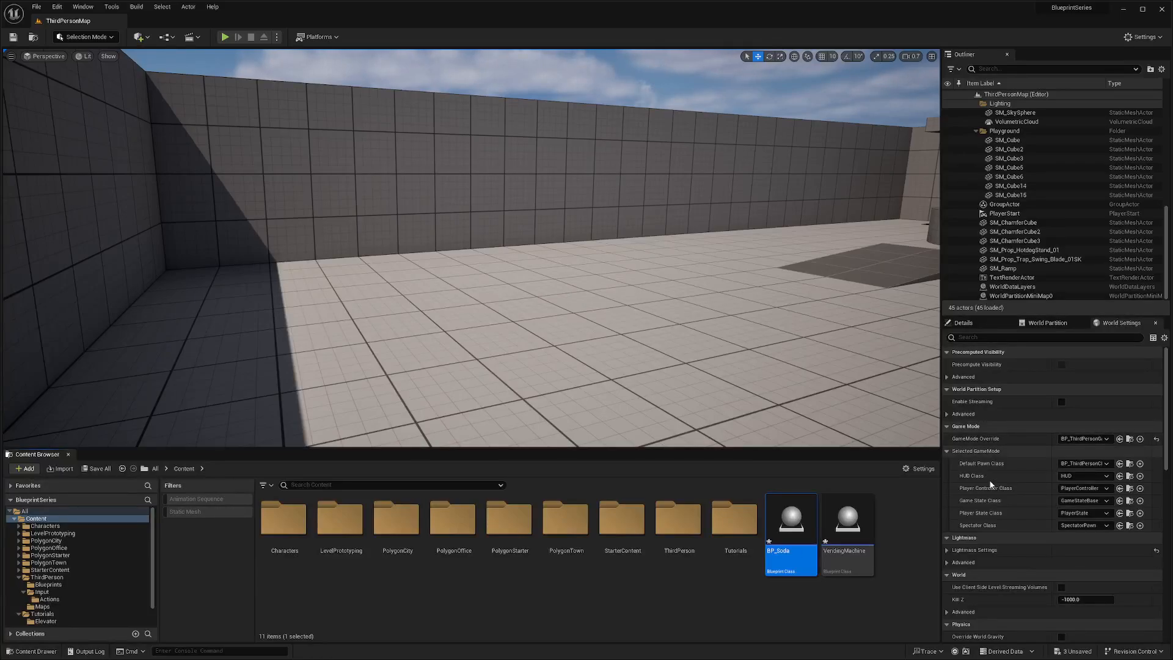
mouse_move(846, 516)
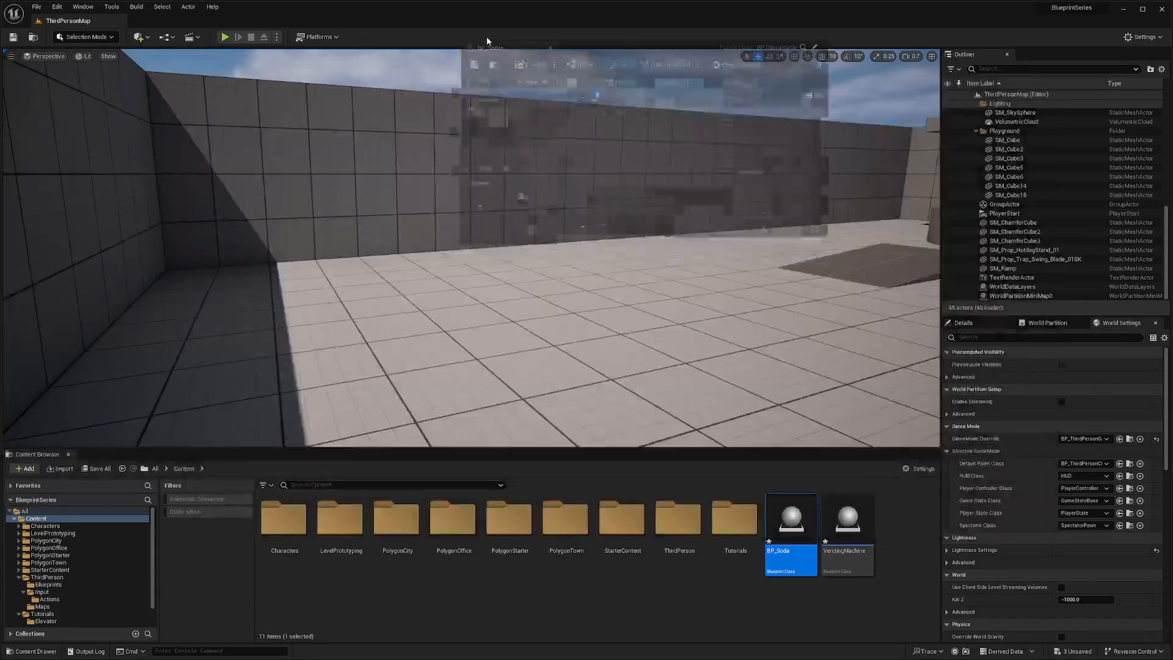
- Add a Soda static mesh component to BP_Soda and assign the soda-can mesh
double_click(789, 518)
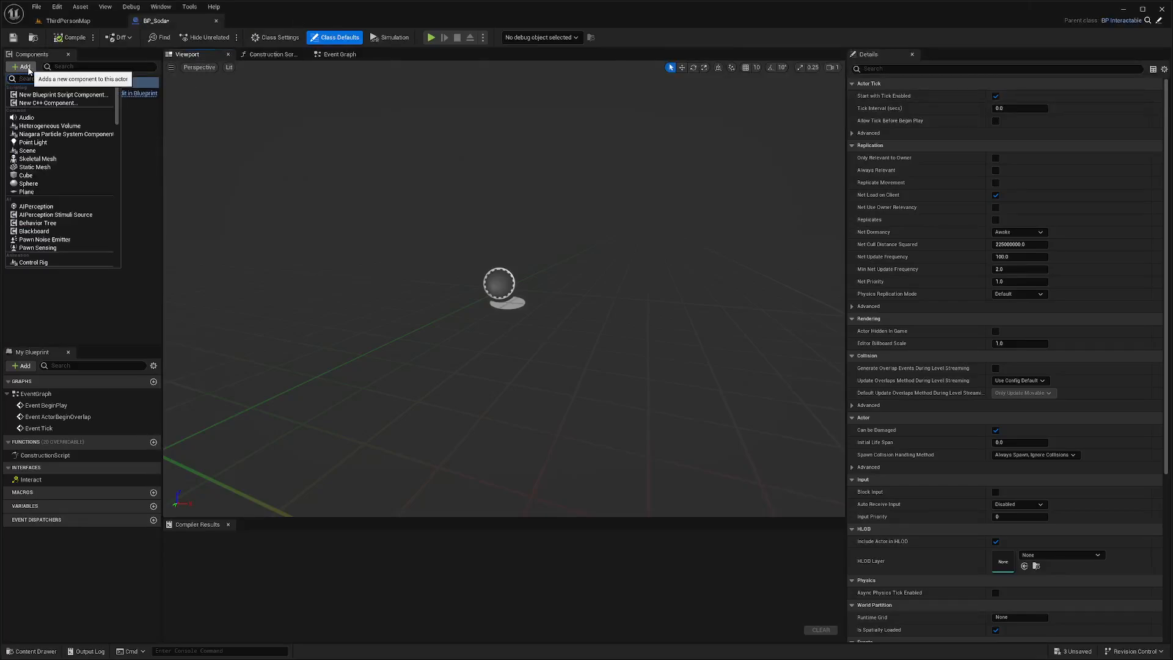
text(static)
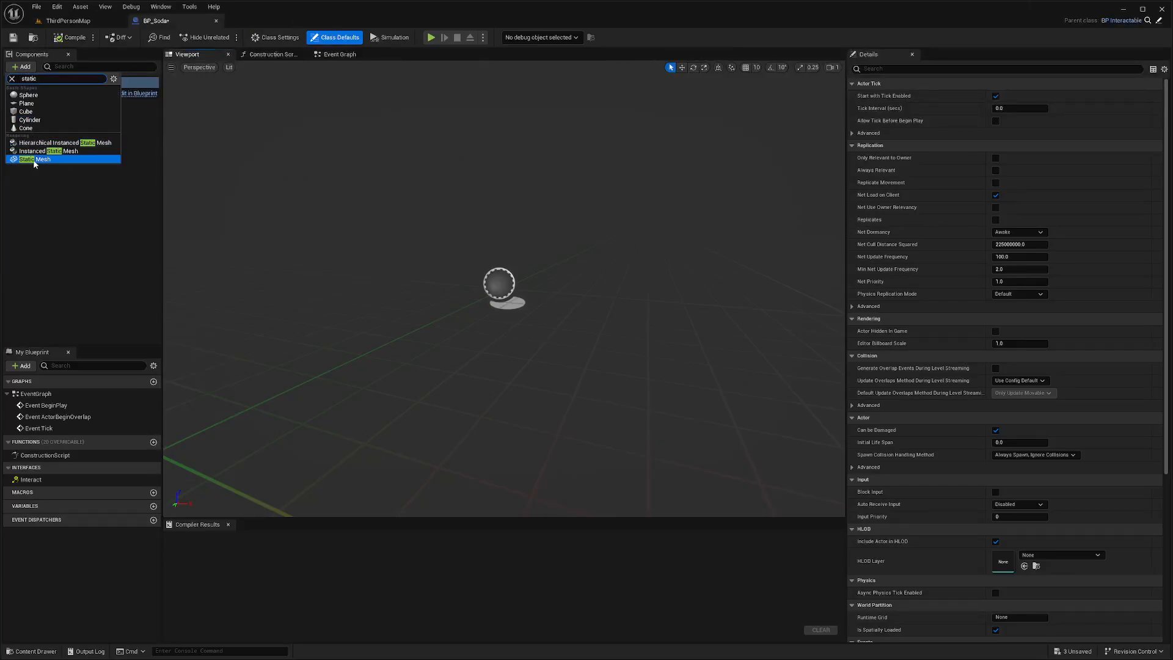
click(36, 159)
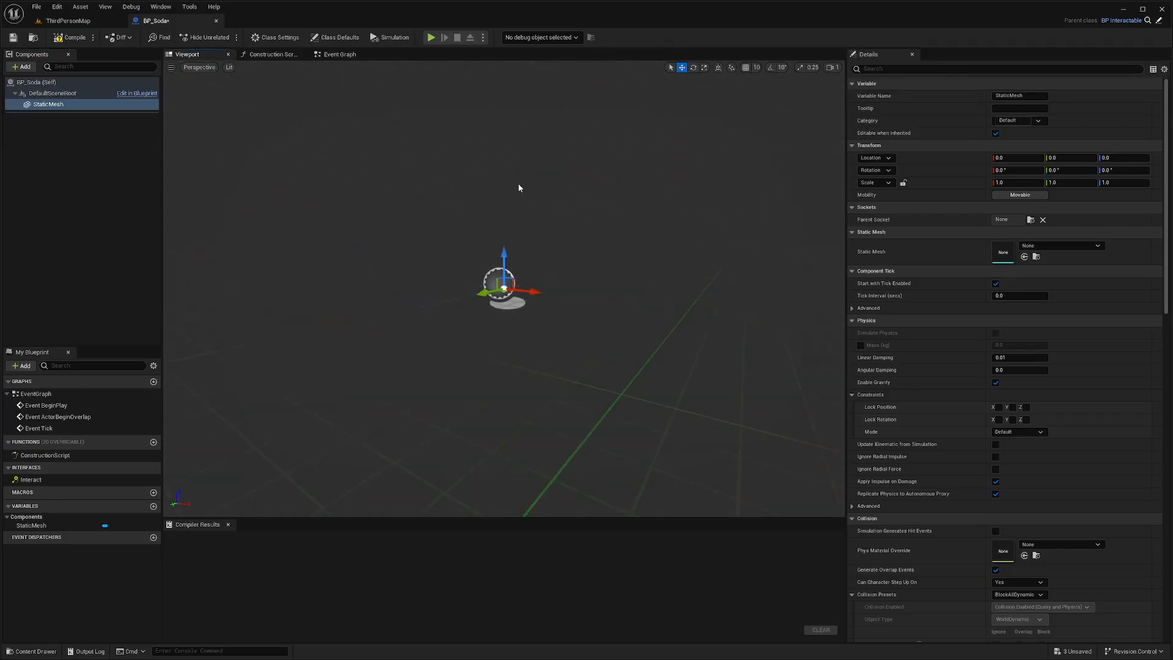
mouse_move(41, 104)
text(Soda)
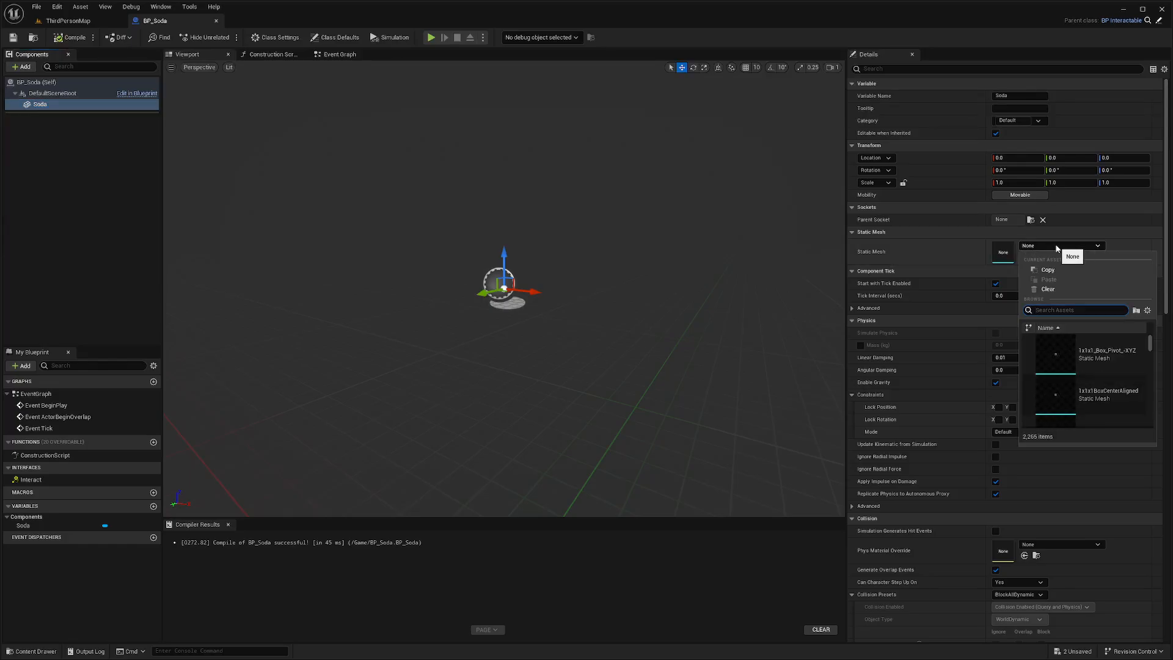
click(1093, 353)
text(90)
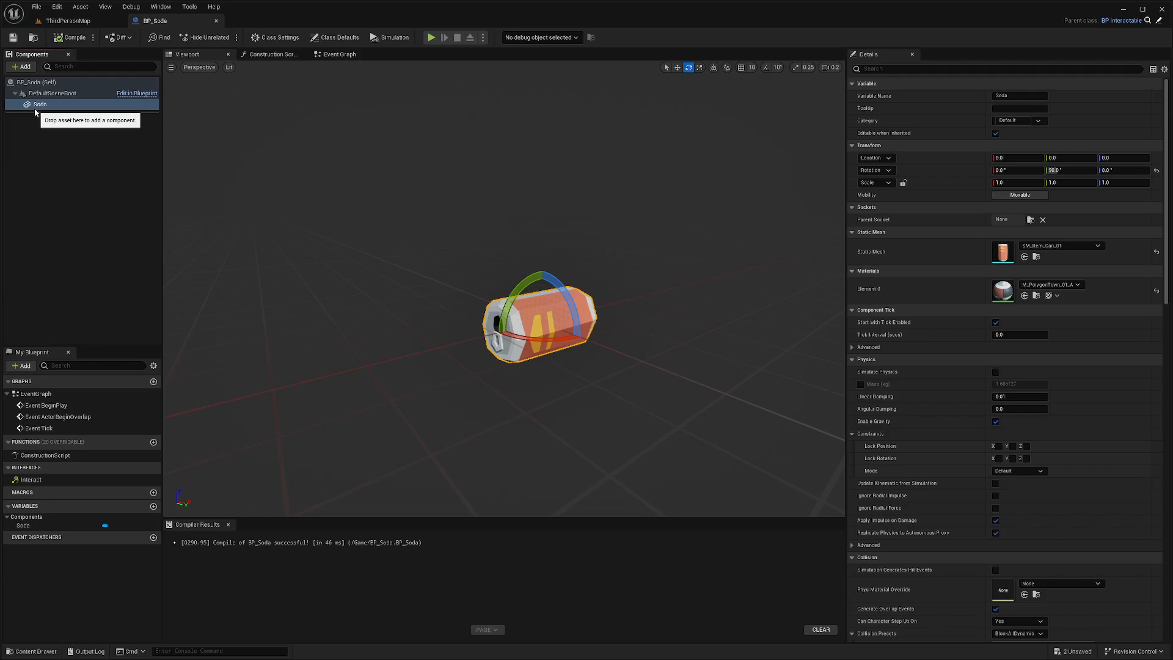
- Enable Simulate Physics on the Soda component and compile BP_Soda
click(40, 104)
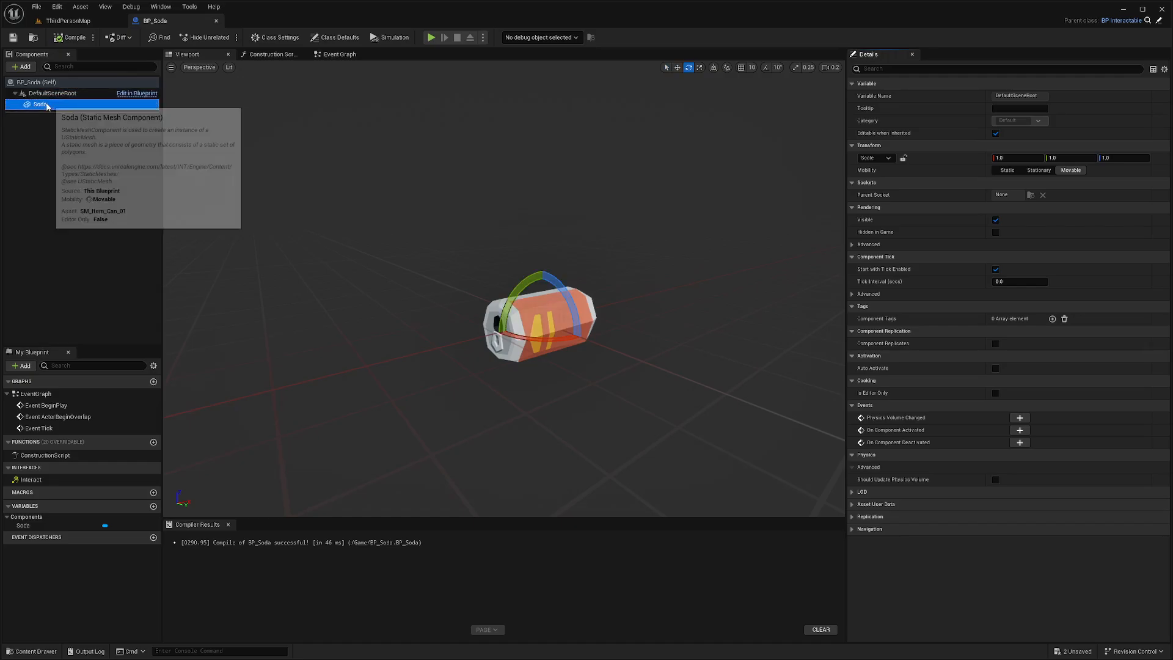
click(40, 103)
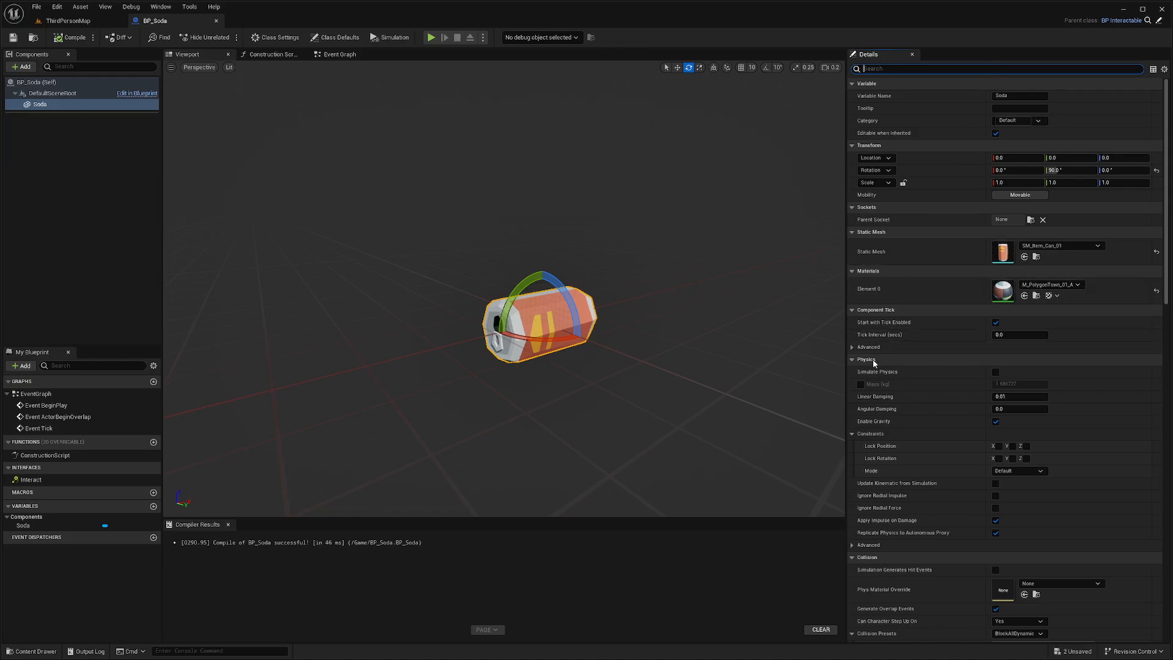
mouse_move(877, 371)
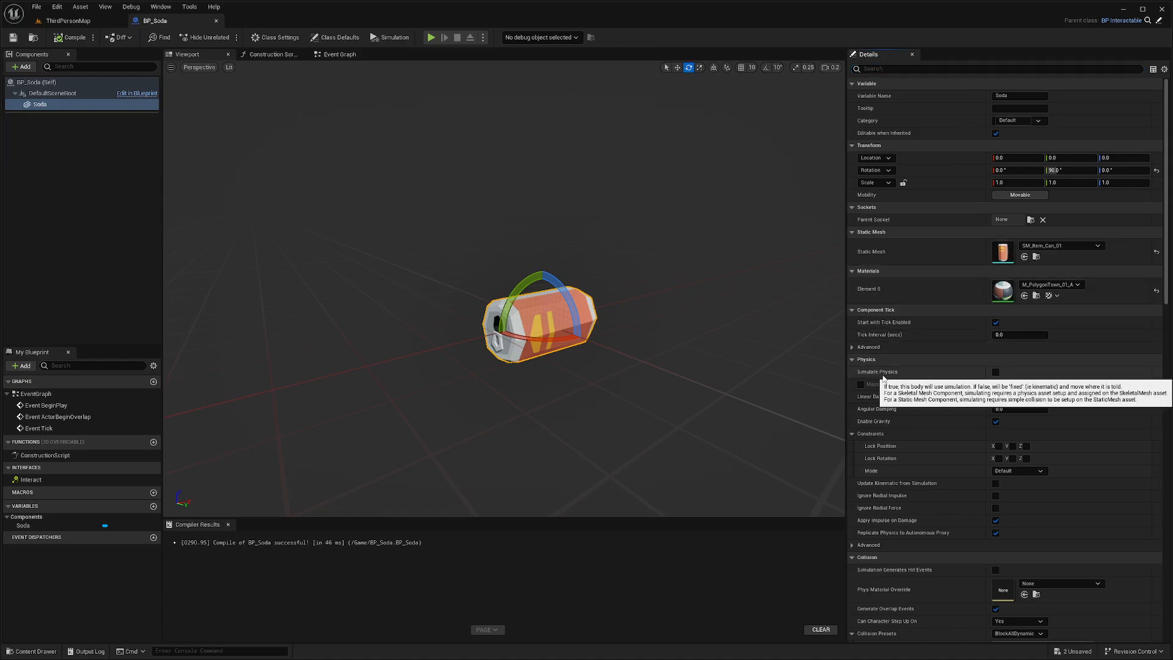
click(995, 370)
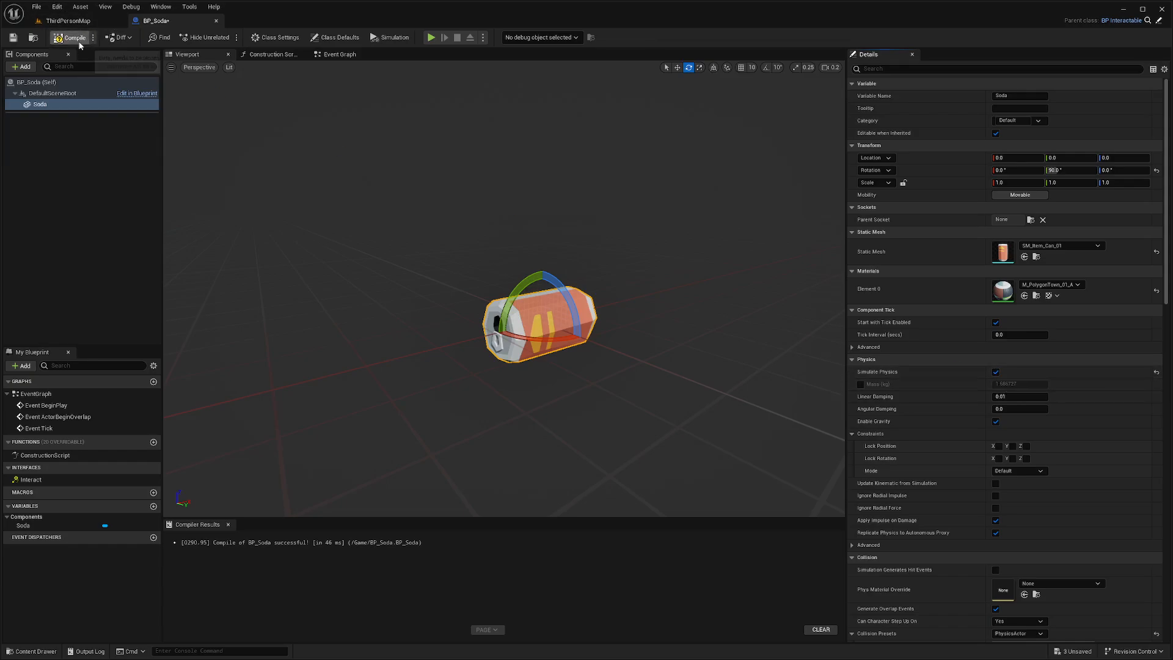
click(72, 37)
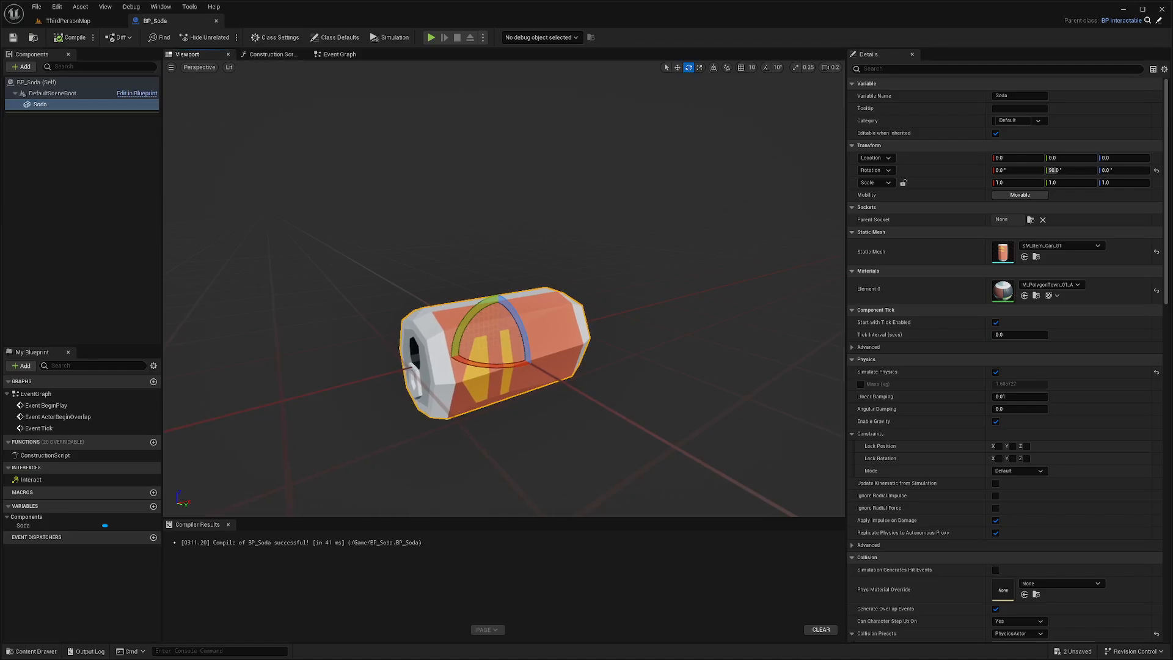
mouse_move(573, 247)
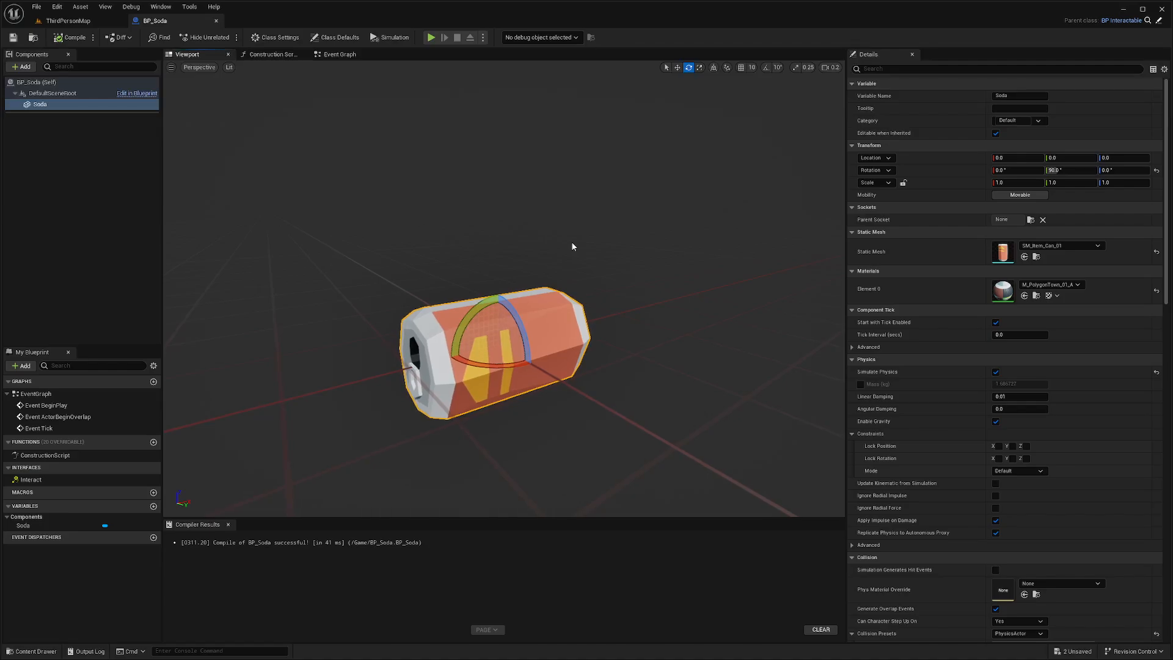
mouse_move(67, 20)
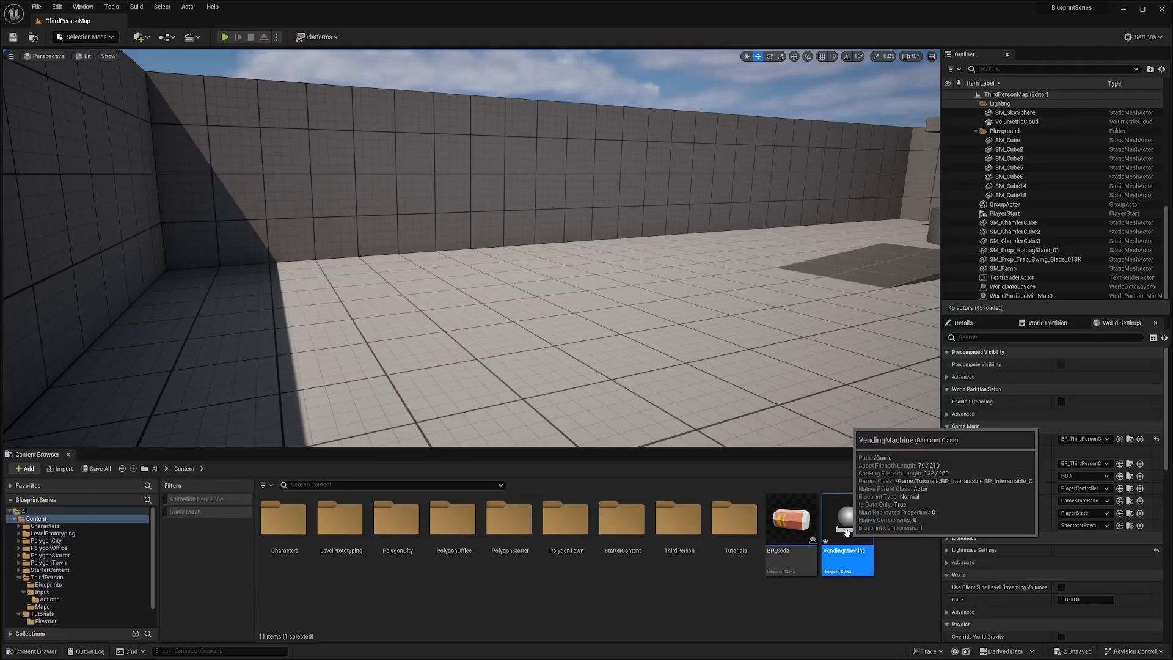
- Add a static mesh component named VendingMachine to the VendingMachine blueprint
double_click(846, 516)
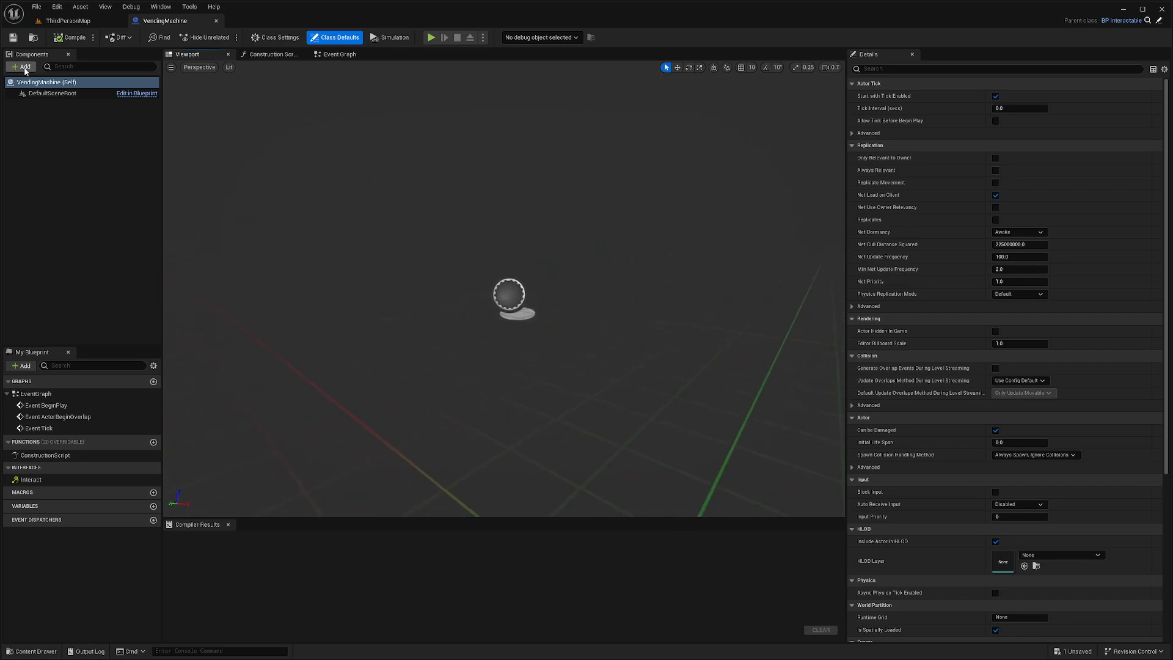
click(24, 67)
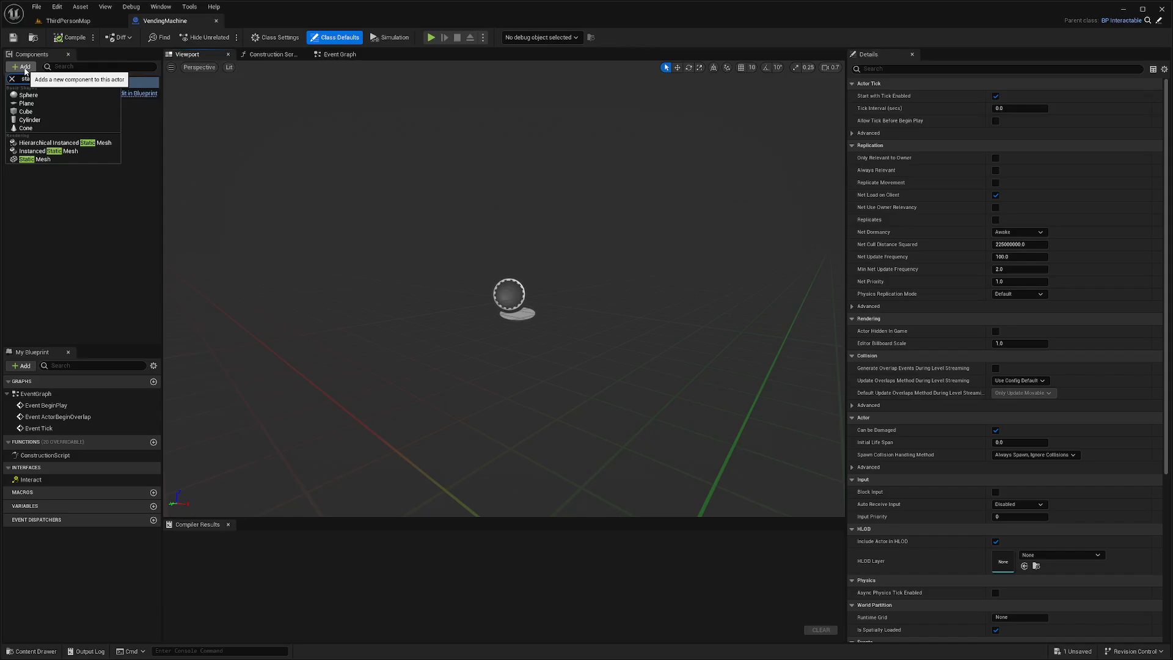
click(36, 159)
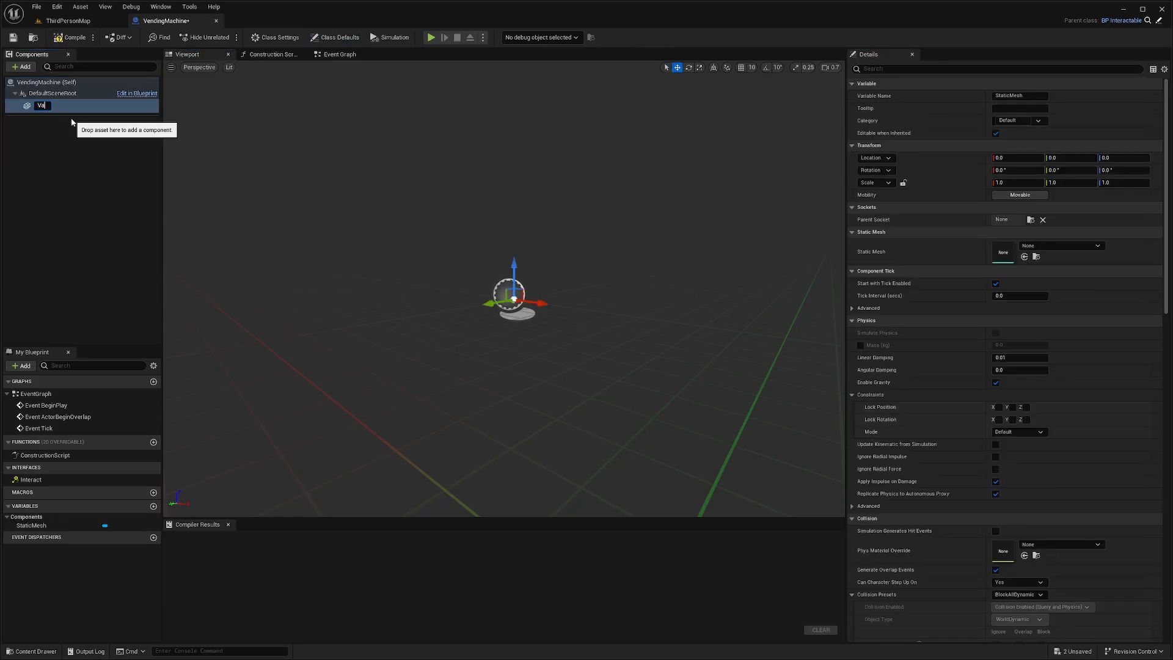
text(VendingMachine)
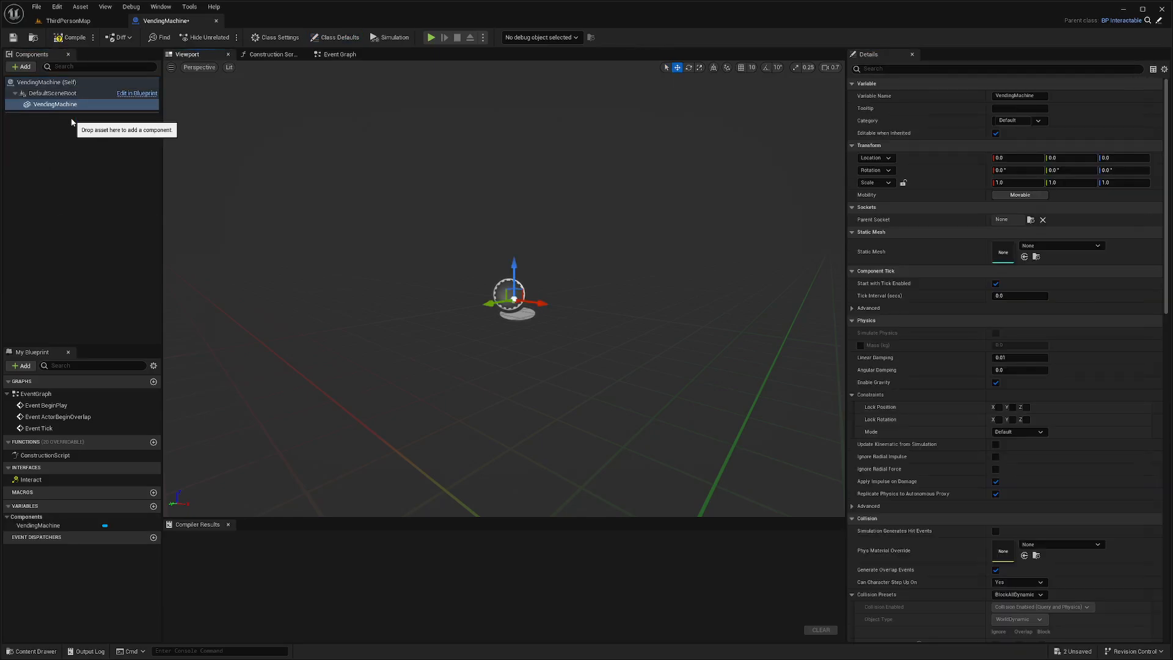
- Add a scene component named SodaShoot beneath it and compile
click(23, 66)
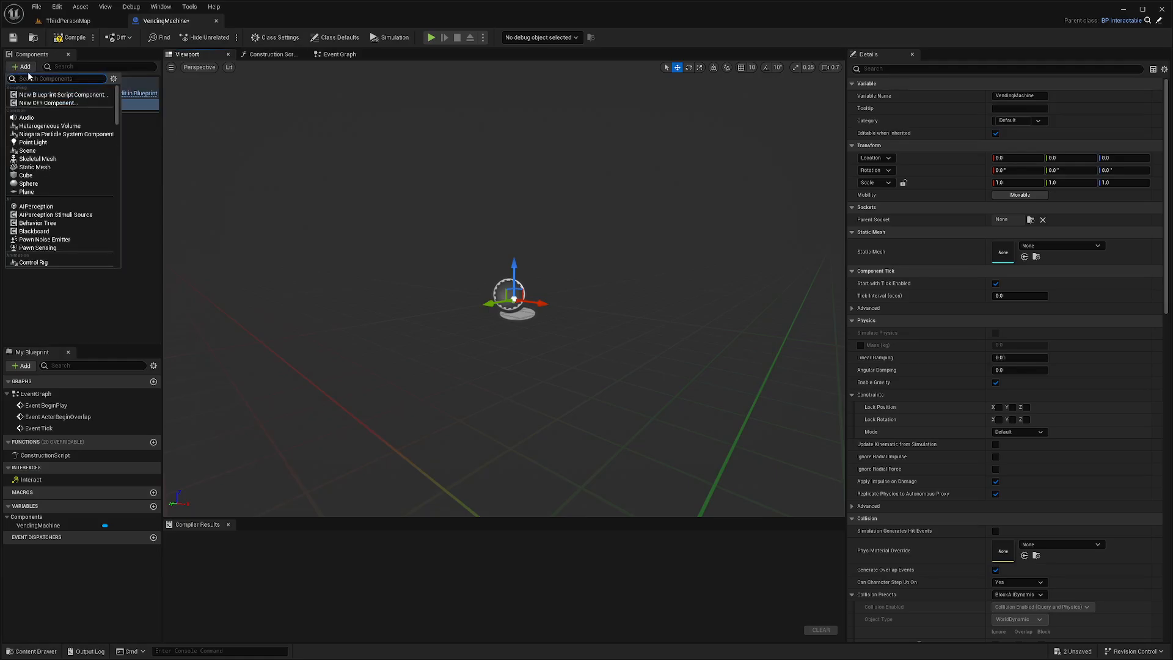
text(scene comp)
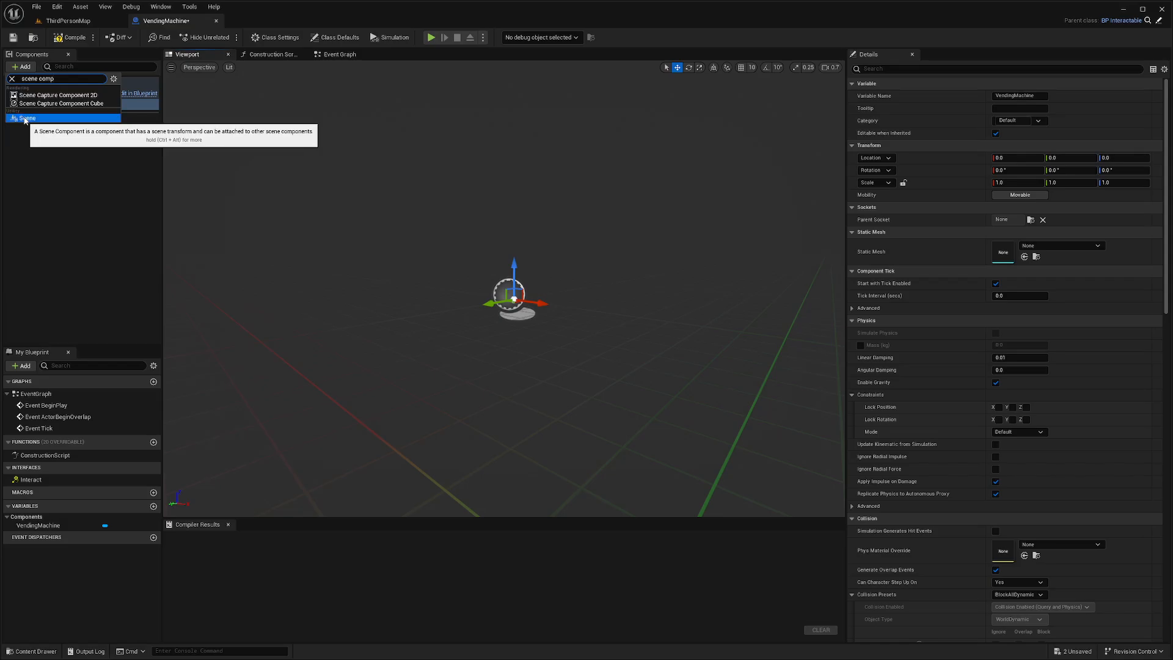
click(24, 118)
text(SodaShoot)
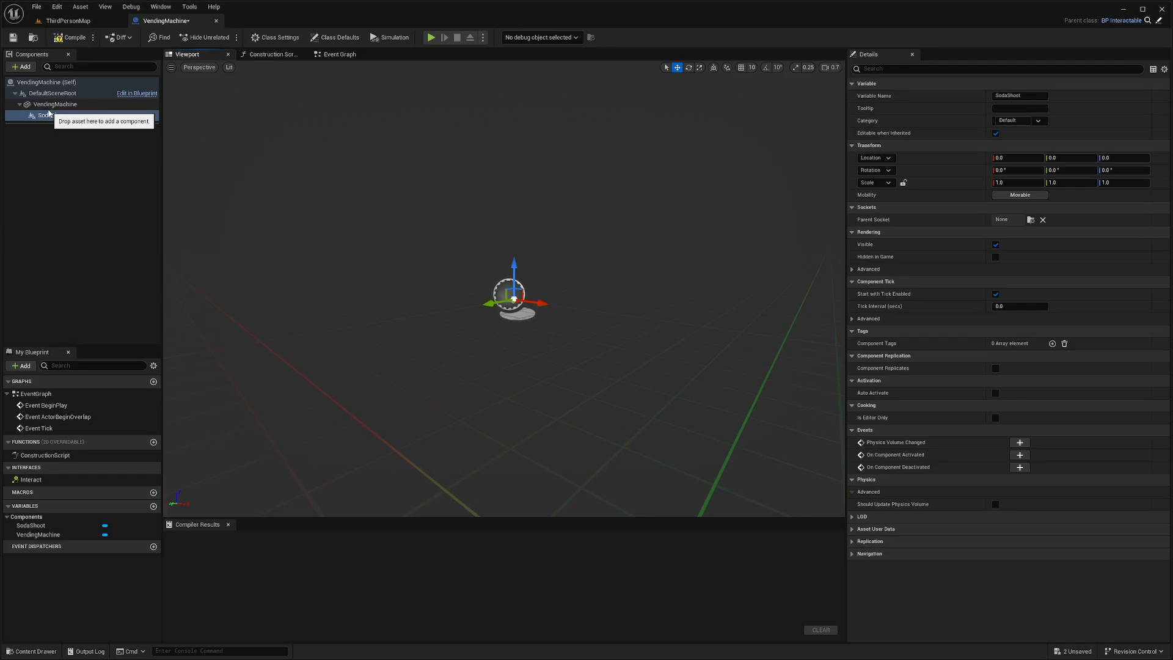
click(70, 36)
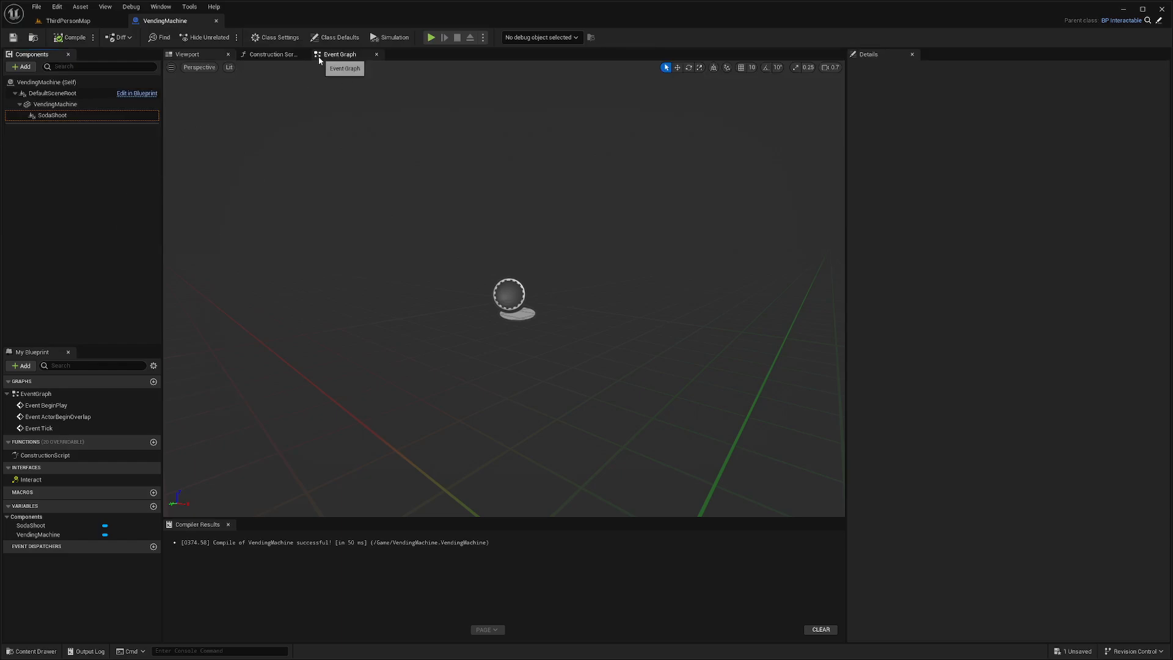
- Wire Event Interact to a Spawn Actor from Class node set to BP_Soda, with a SodaShoot reference nearby
click(339, 53)
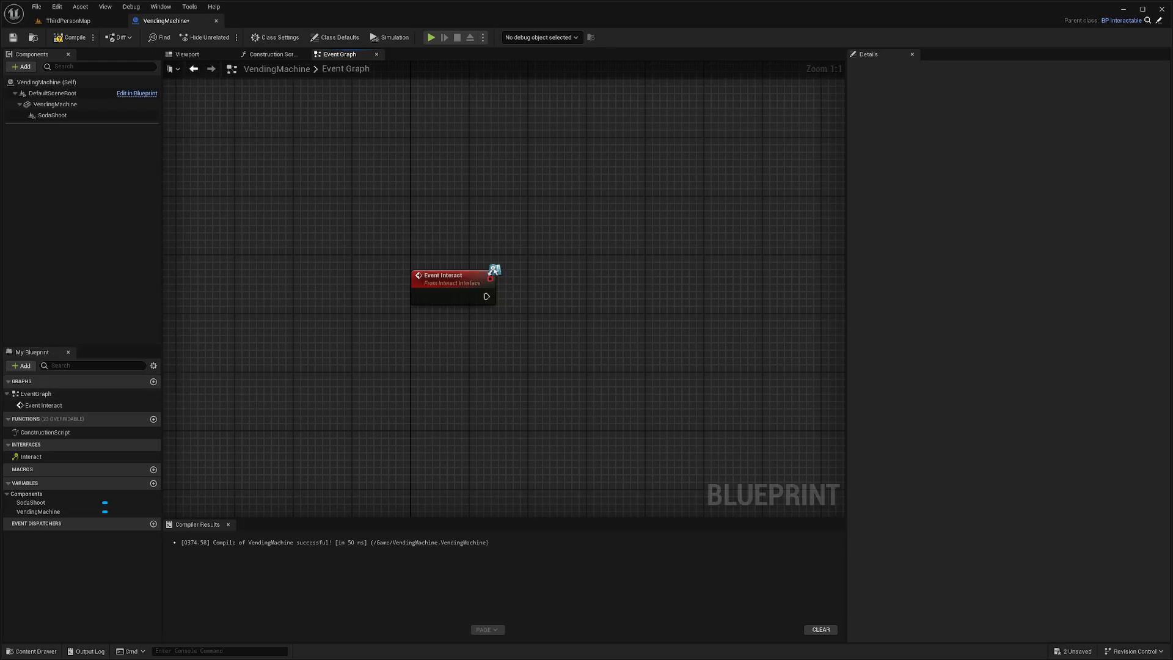
mouse_move(315, 201)
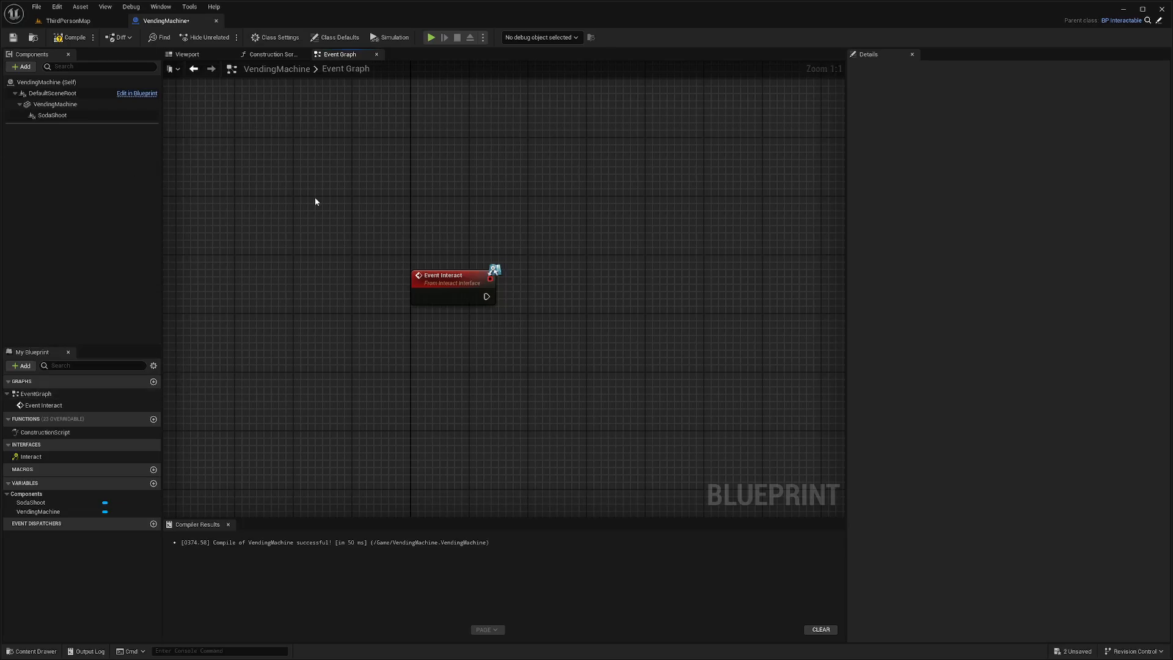
drag(487, 296, 527, 302)
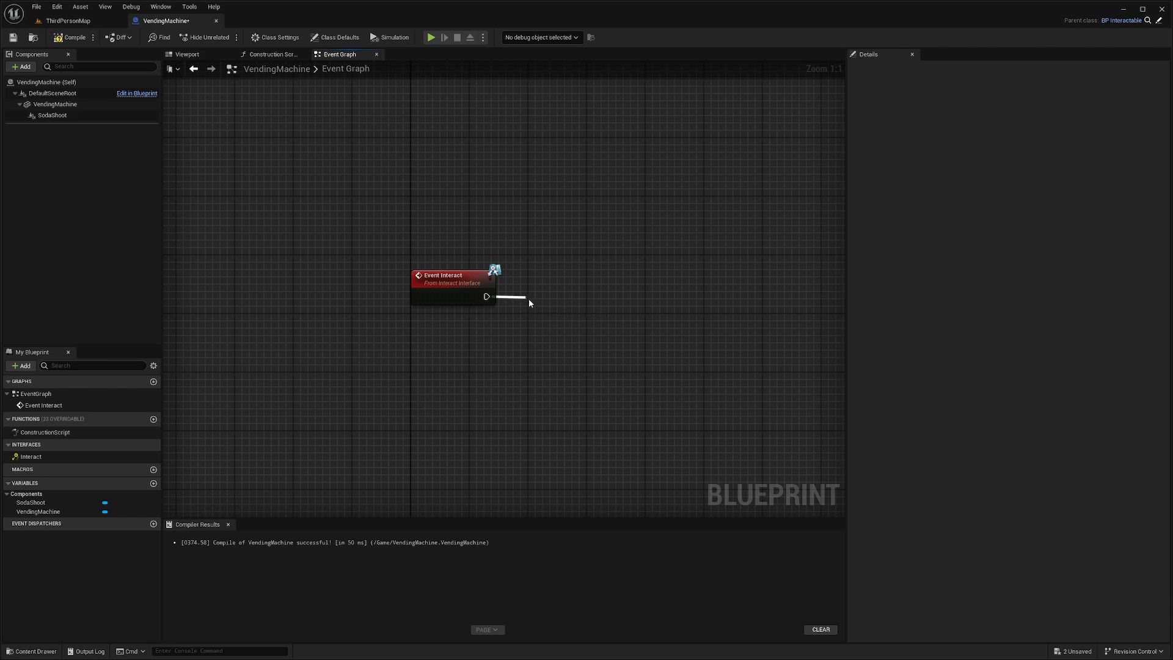
text(spawnactor)
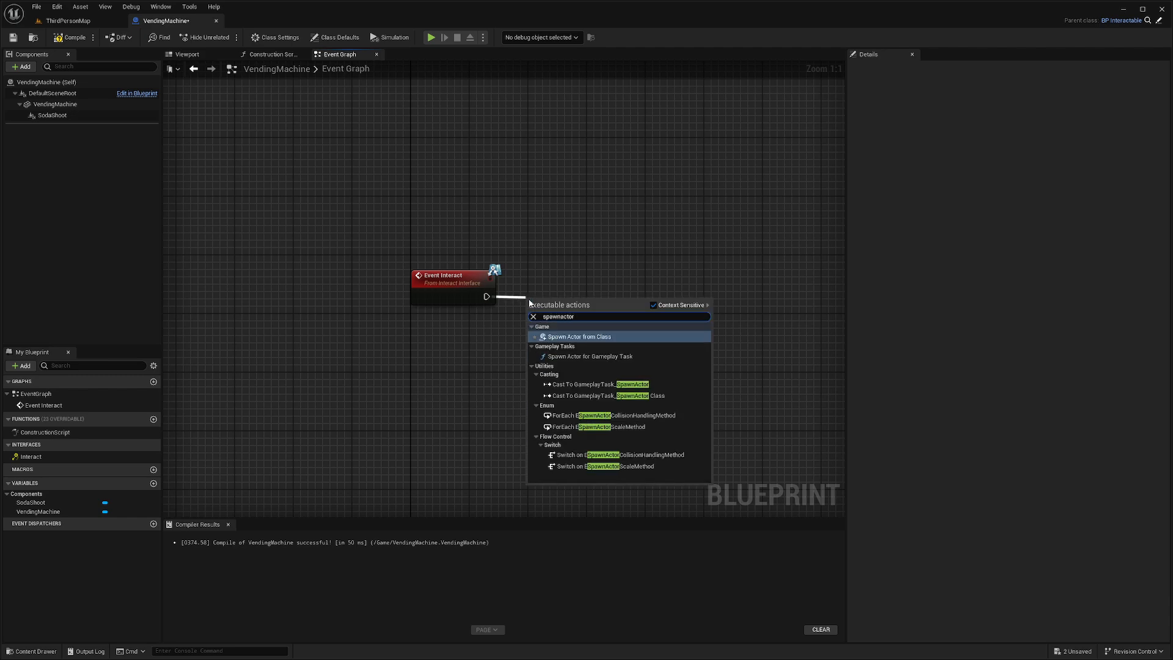
click(577, 336)
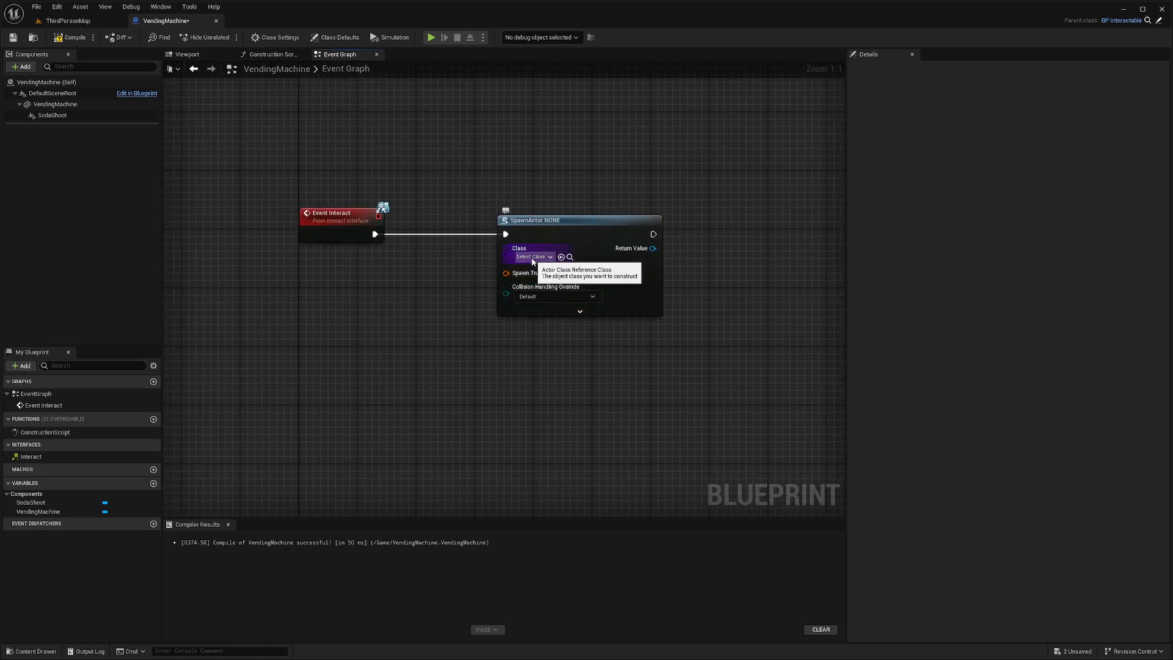
click(532, 256)
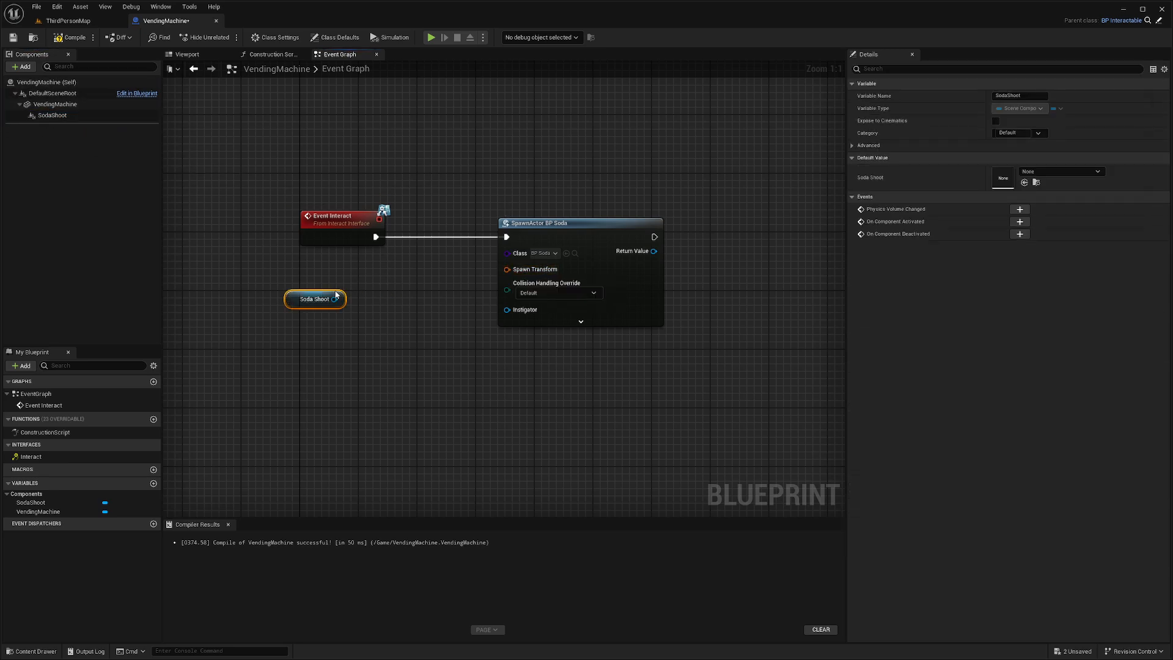
drag(338, 299, 508, 269)
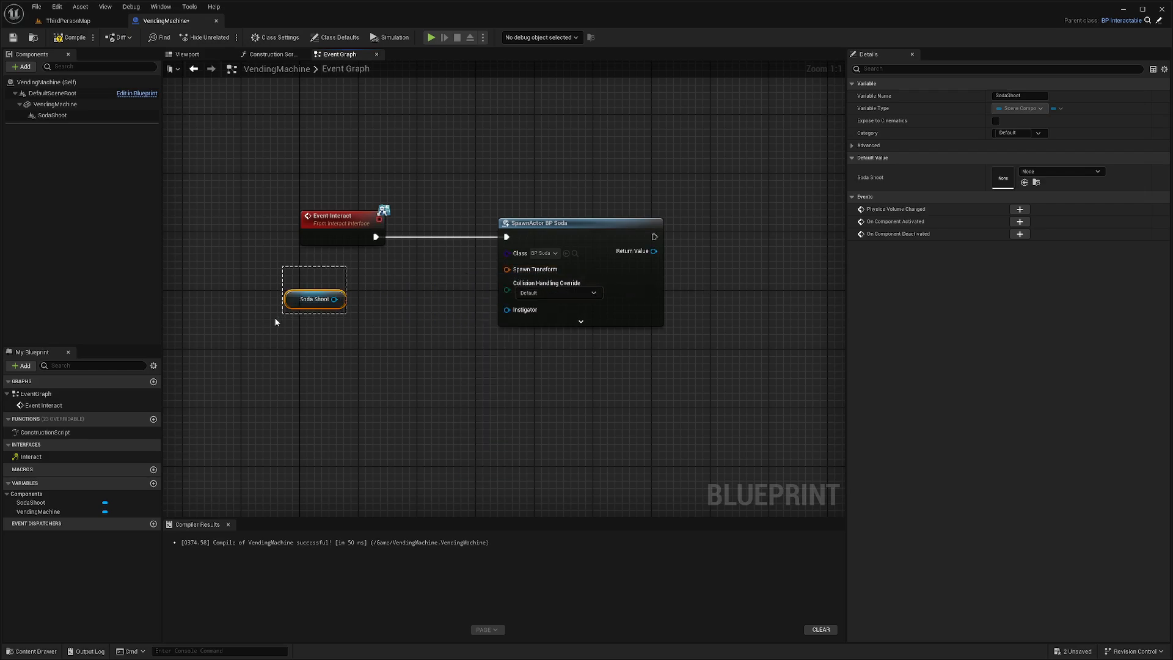
mouse_move(314, 299)
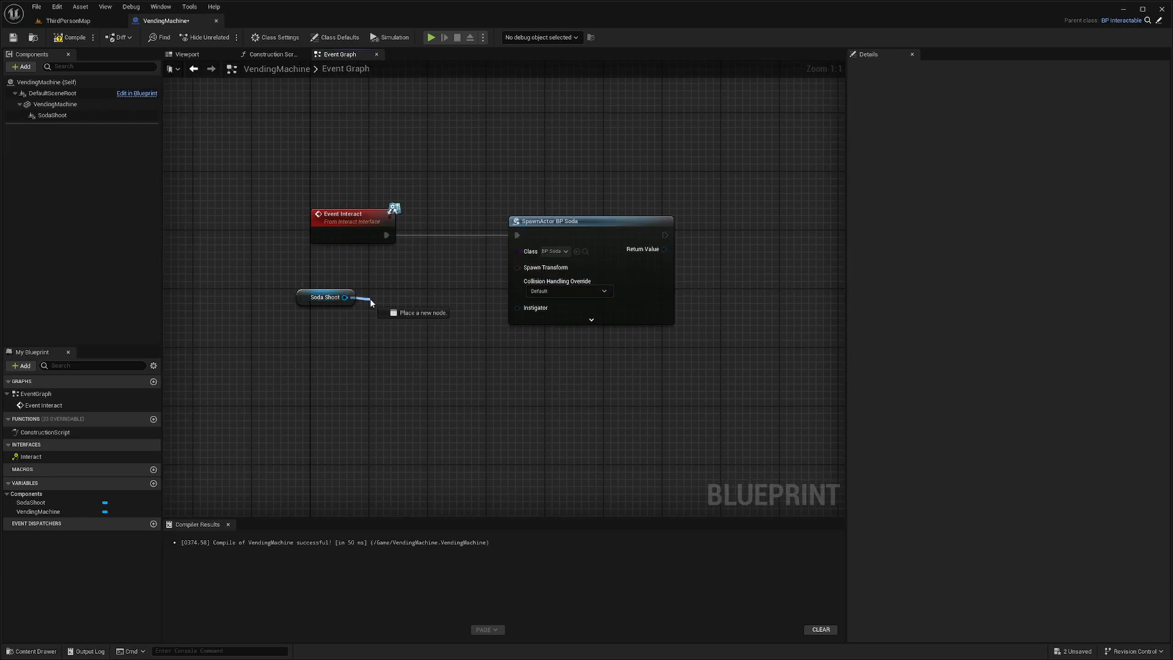
- Feed SodaShoot's Get World Transform into the Spawn Transform pin of the spawn node
drag(346, 297, 366, 309)
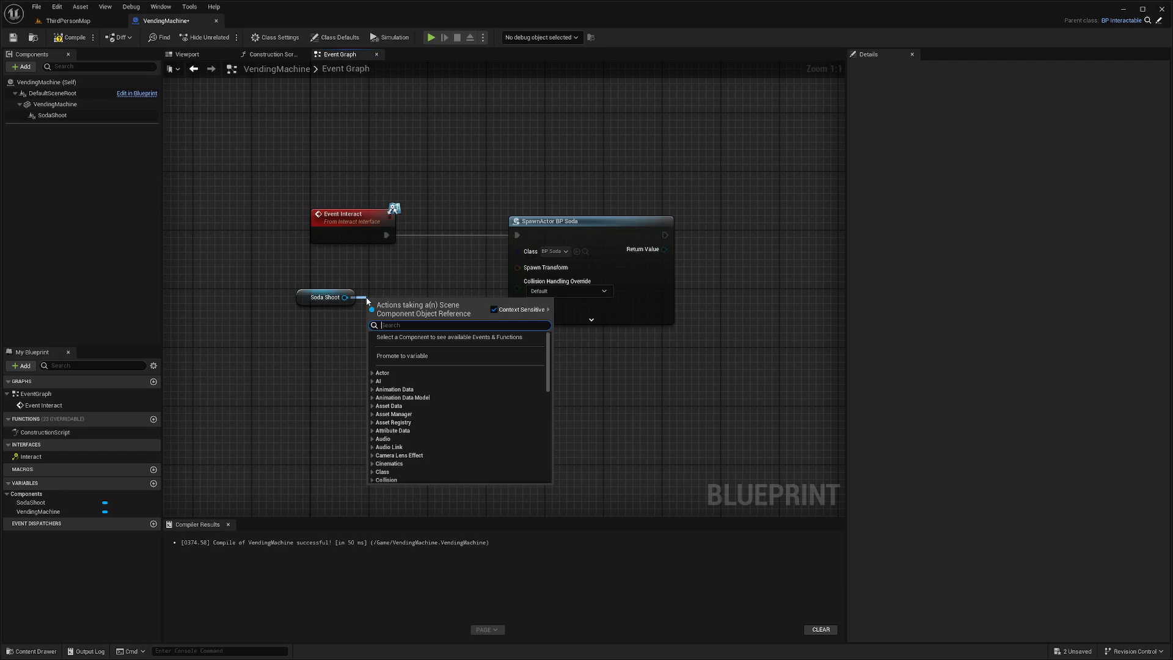
text(get world transform)
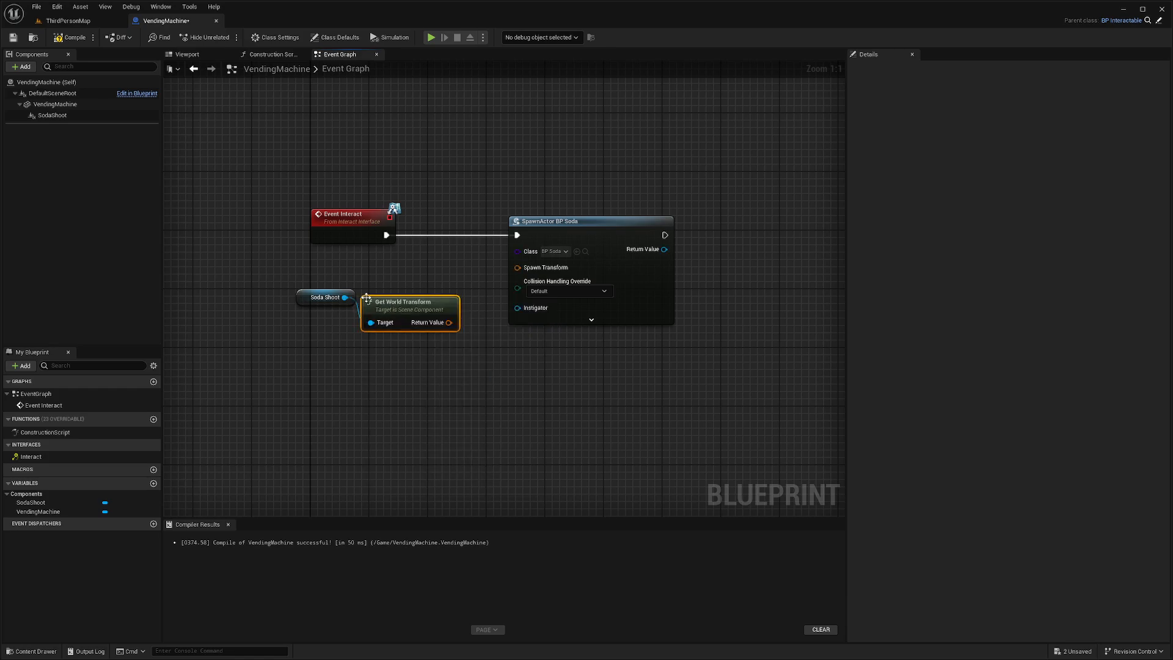
drag(408, 306, 423, 290)
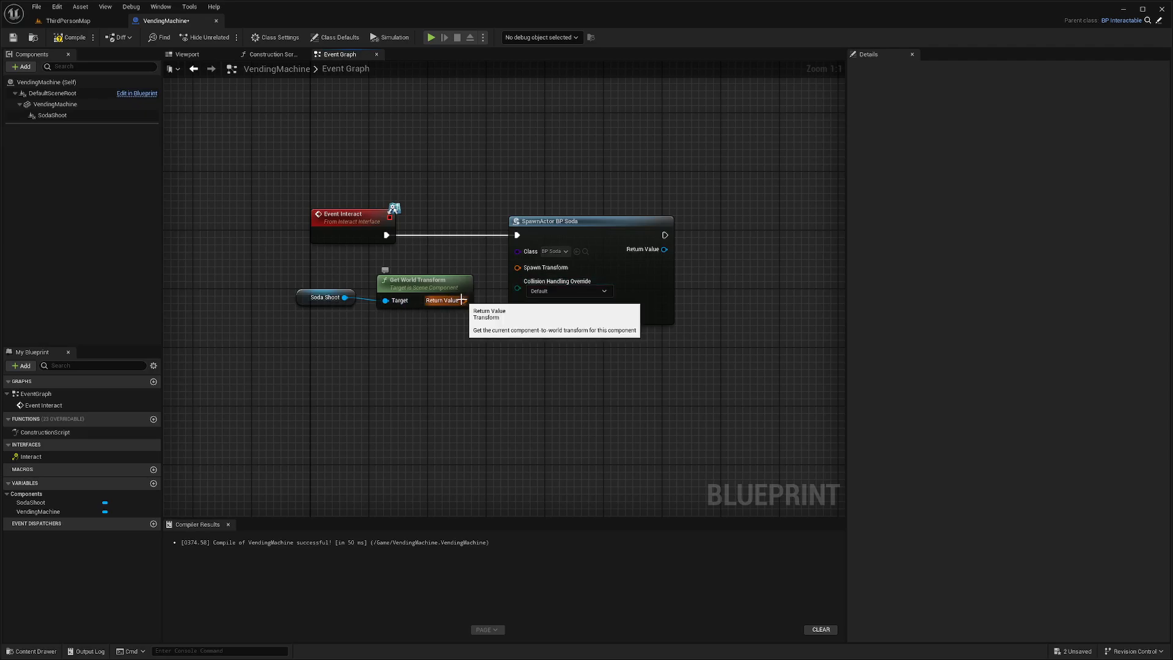
drag(460, 300, 518, 267)
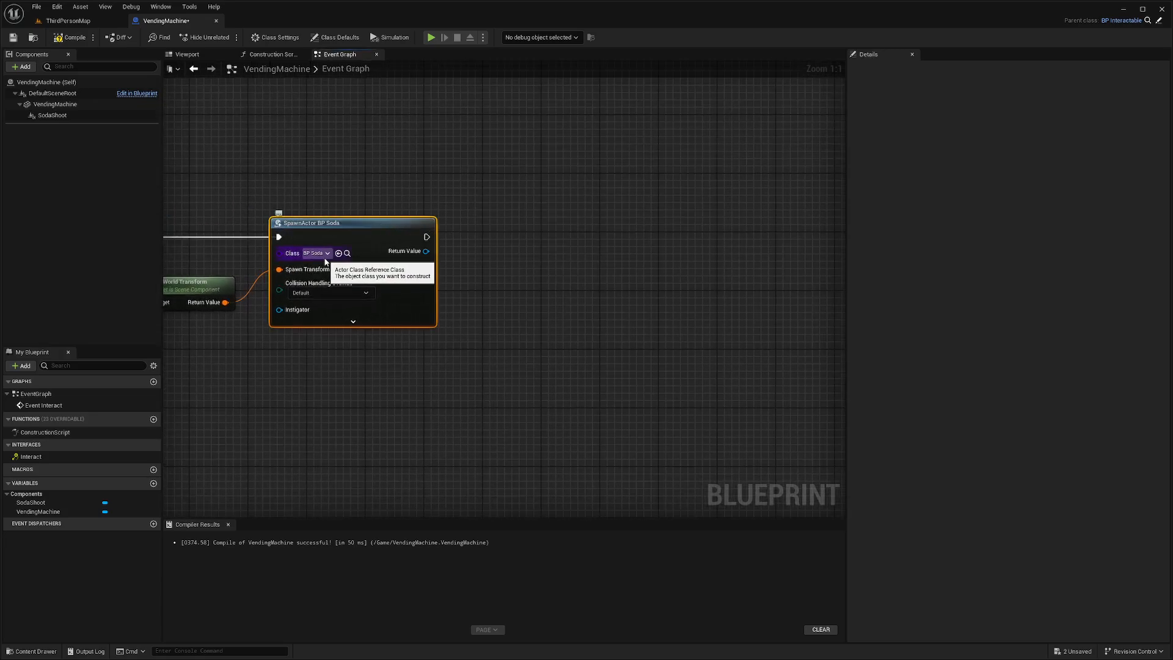
mouse_move(513, 224)
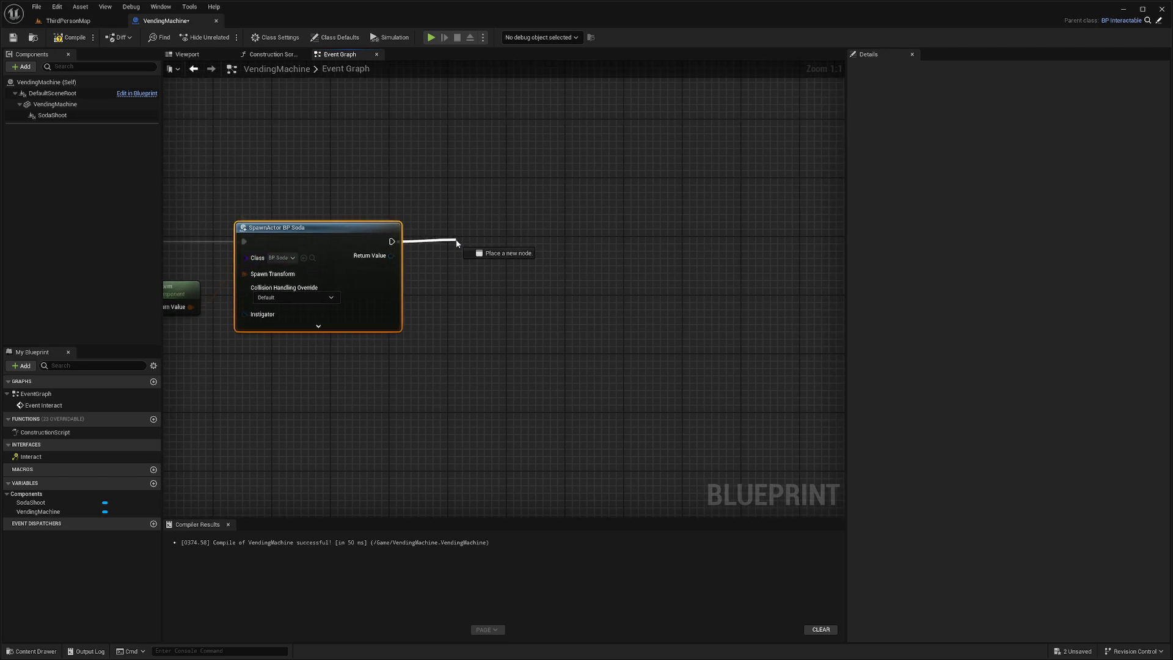
- Add an Add Impulse node targeting the spawned soda's mesh, executed right after Spawn Actor
text(add impul)
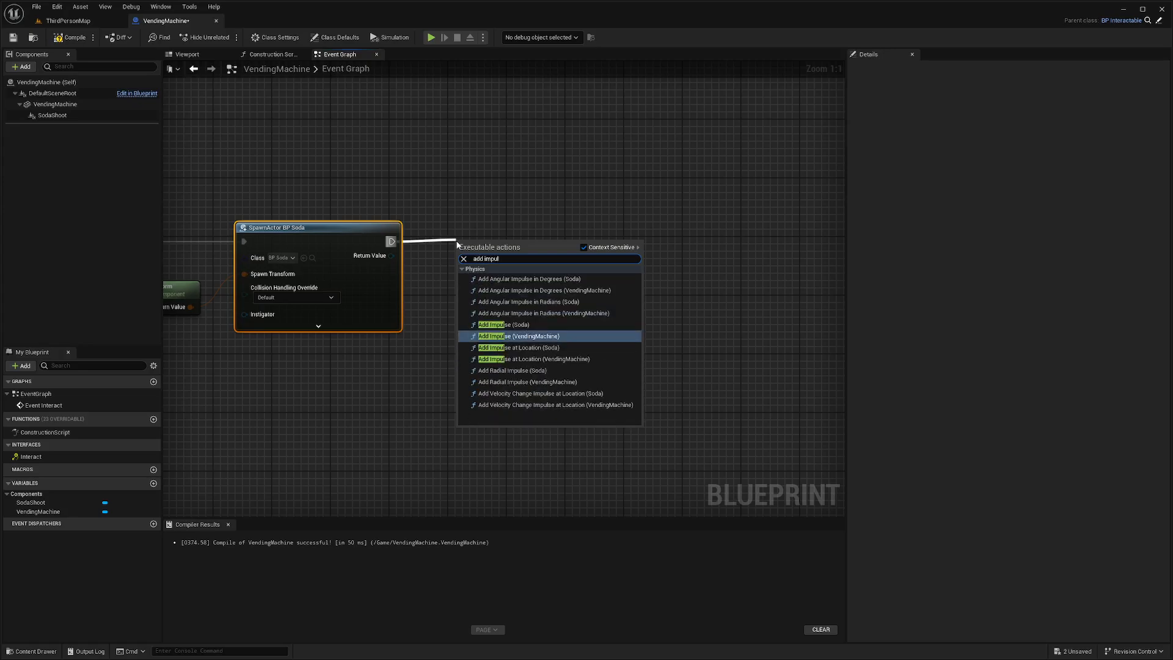
mouse_move(524, 324)
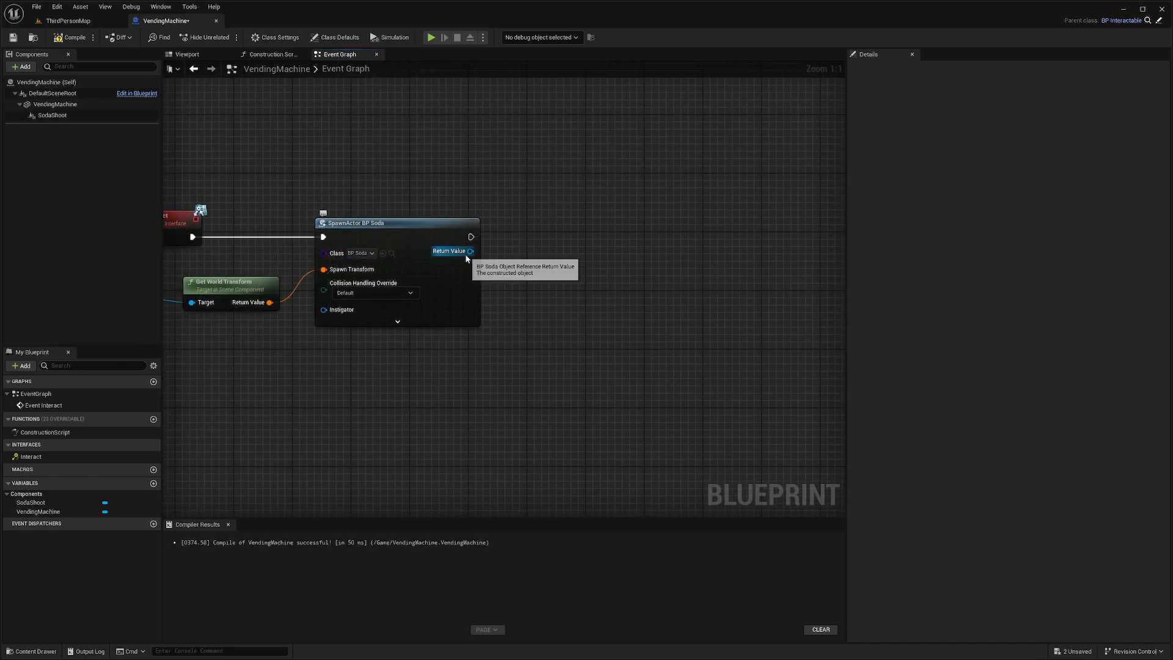
text(add impulse)
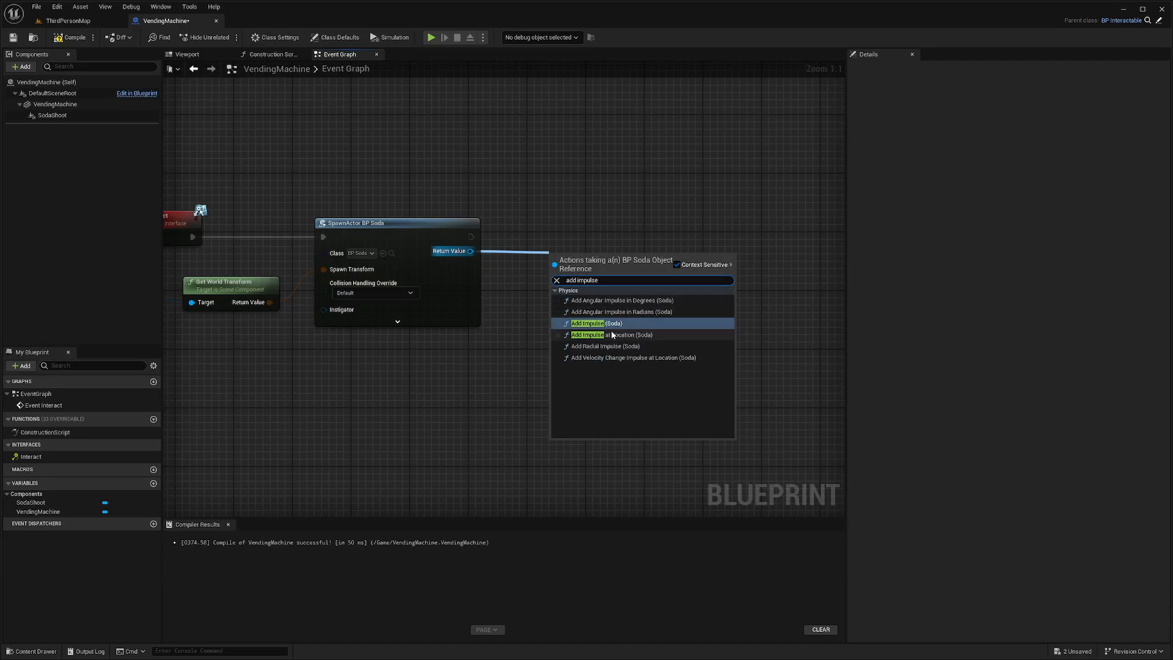
mouse_move(594, 323)
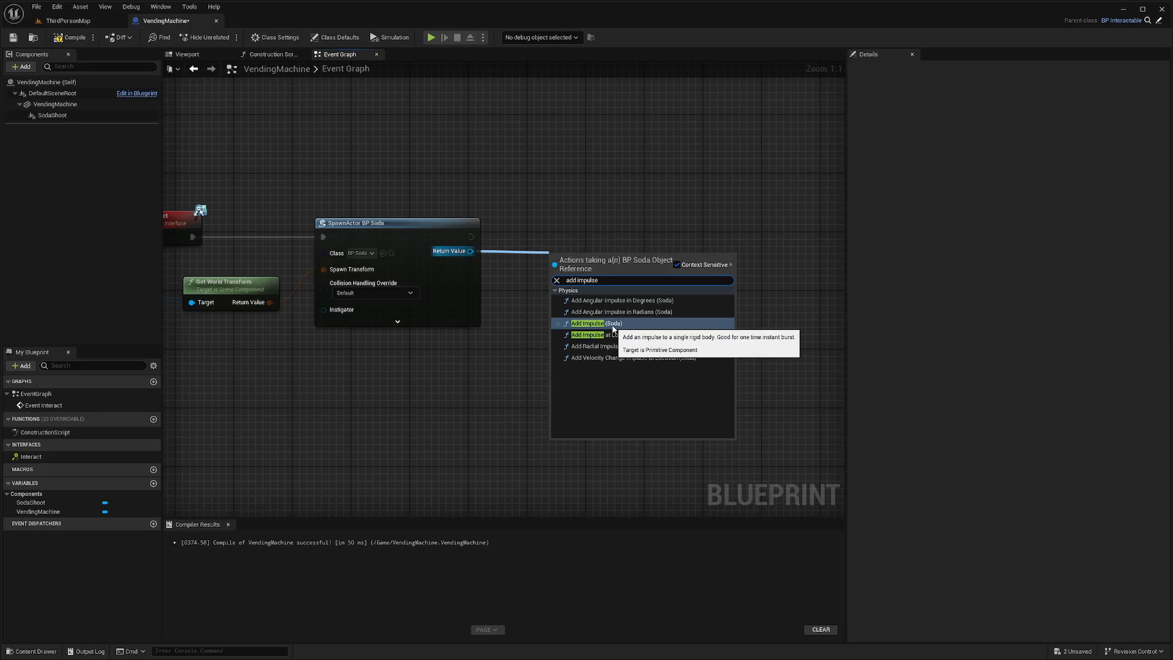
click(588, 323)
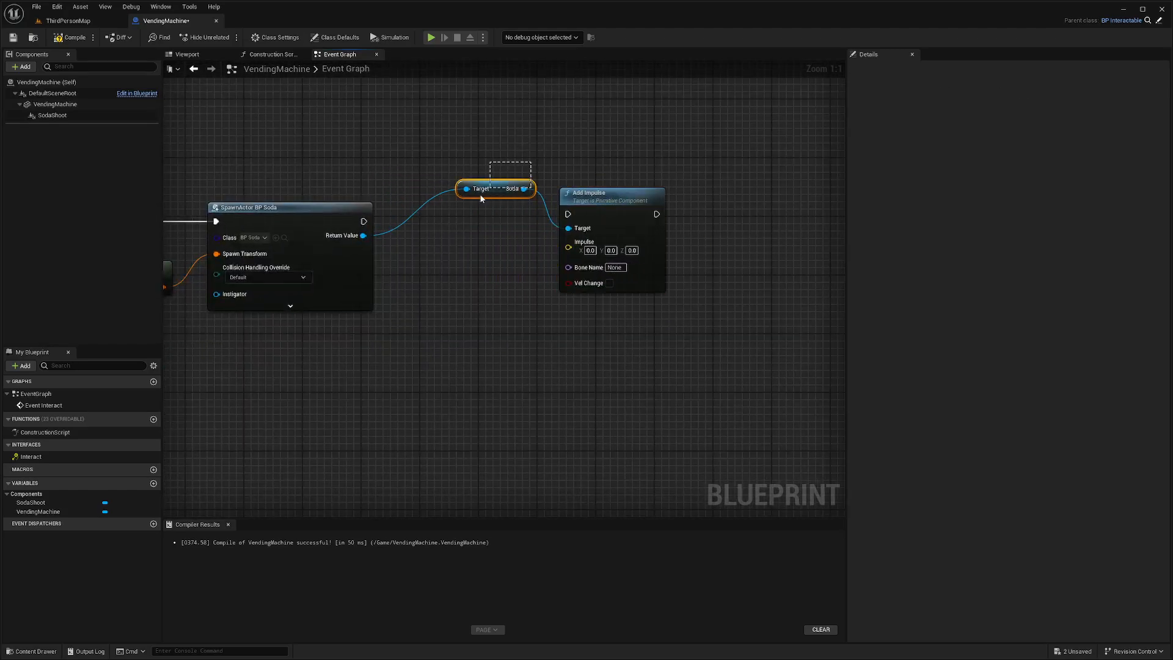
drag(494, 187, 459, 239)
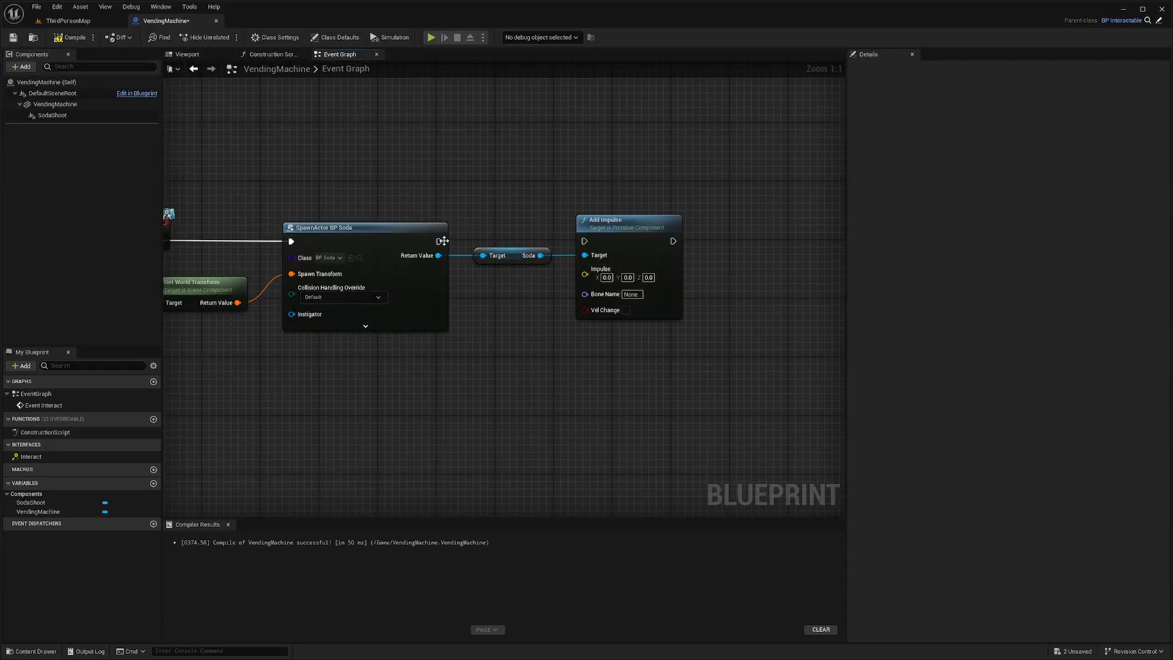
drag(440, 241, 584, 241)
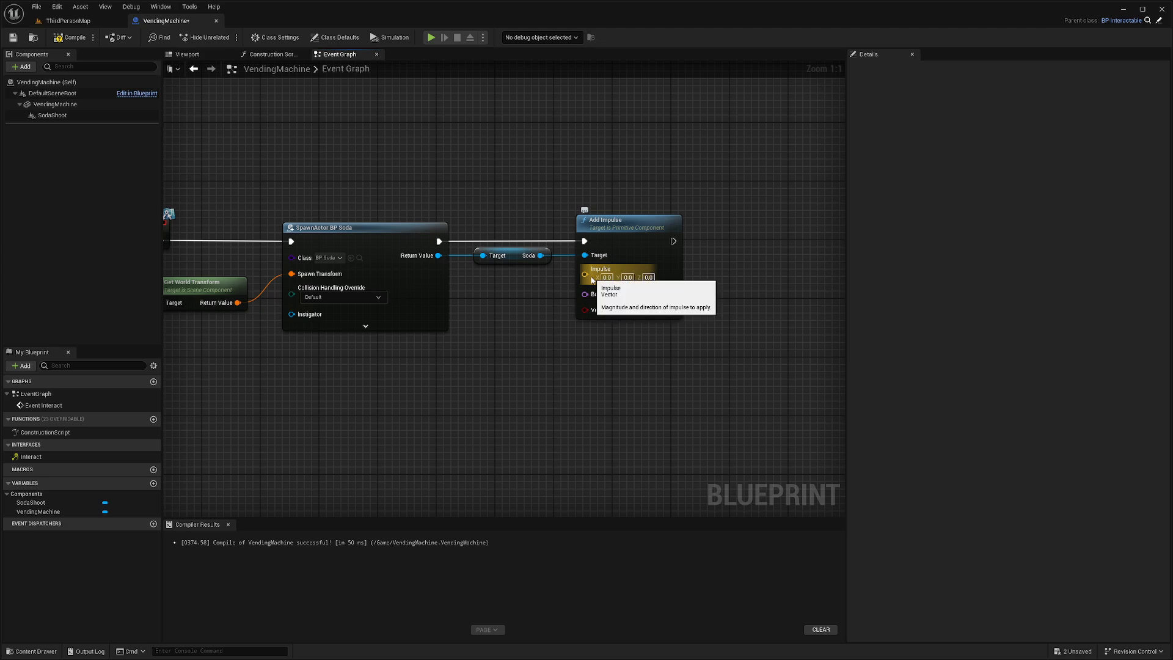
- Split the Impulse pin, set Y to 1000 and Z to 200, and compile the blueprint
right_click(586, 273)
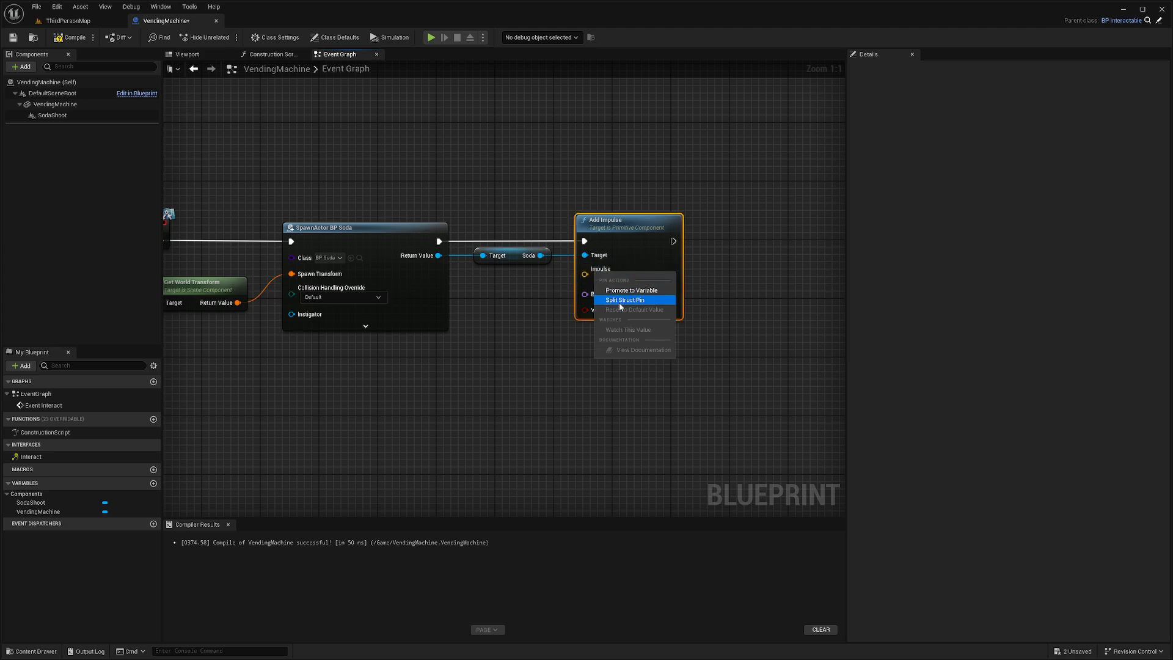
click(623, 299)
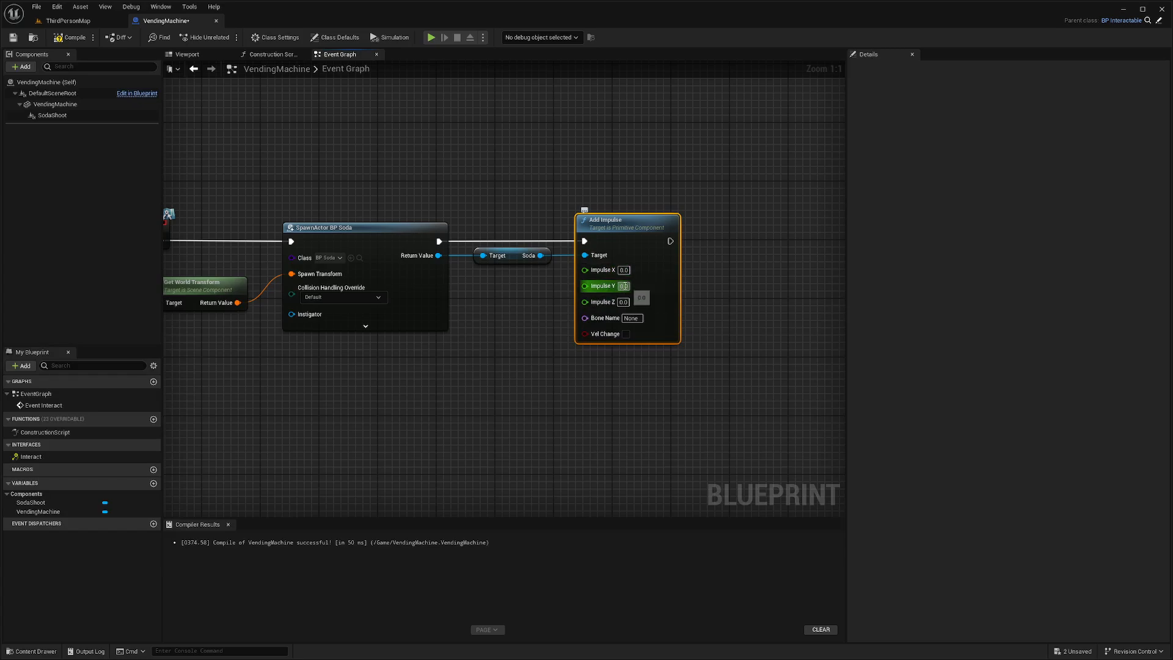
text(10.00)
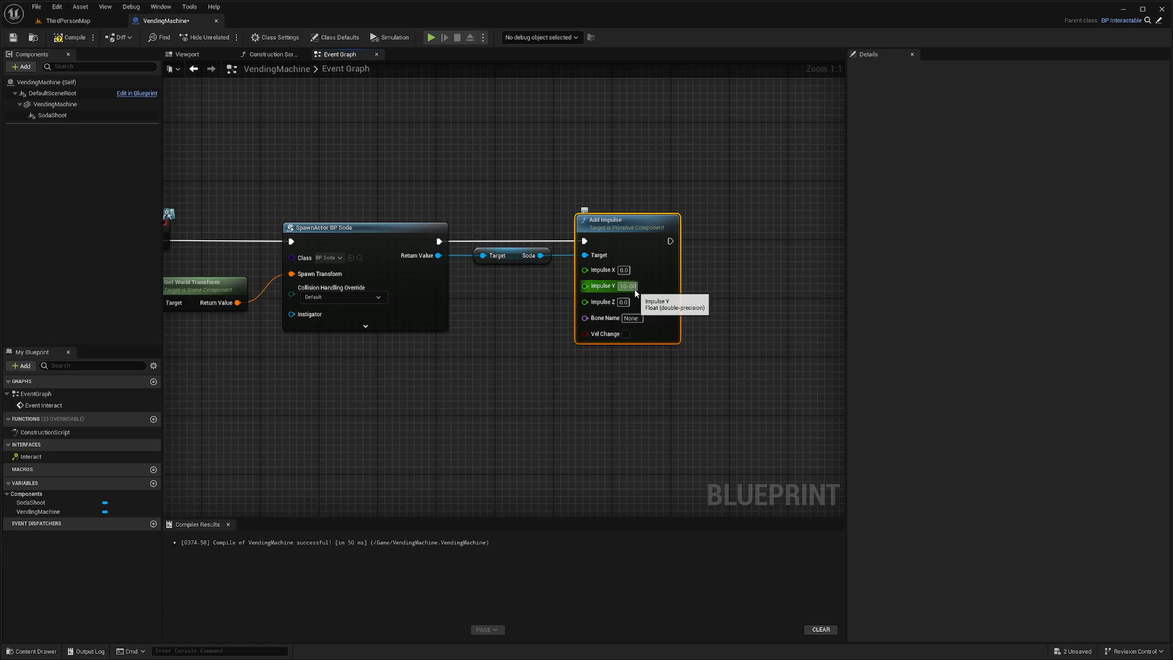
text(1000)
click(624, 301)
text(200)
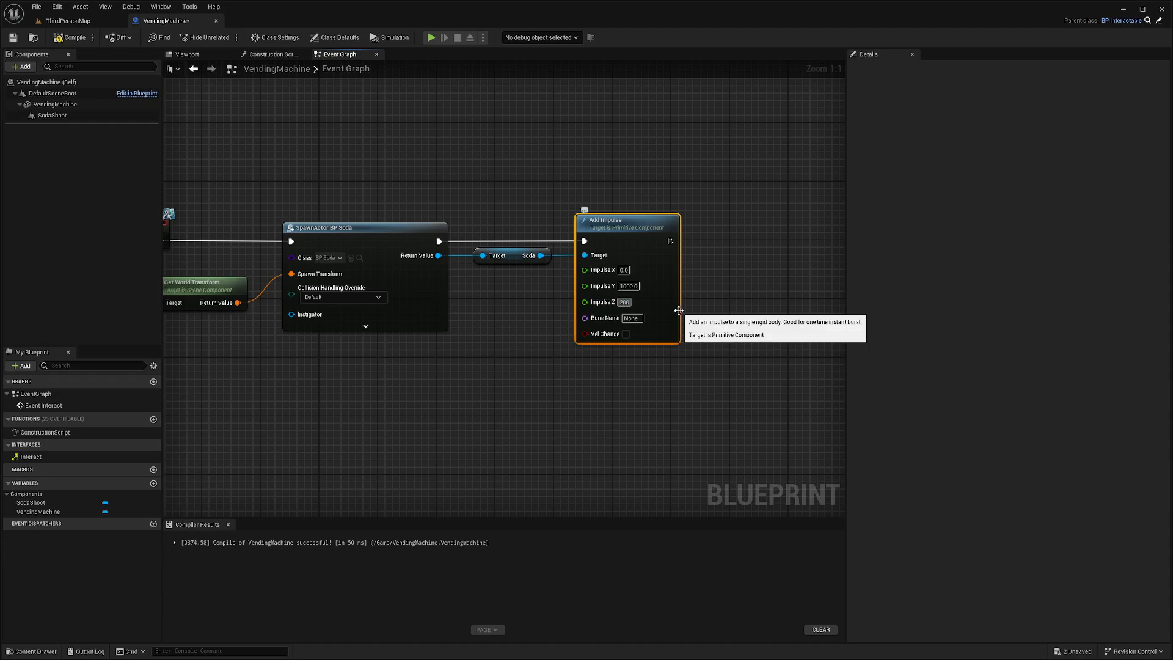
mouse_move(119, 81)
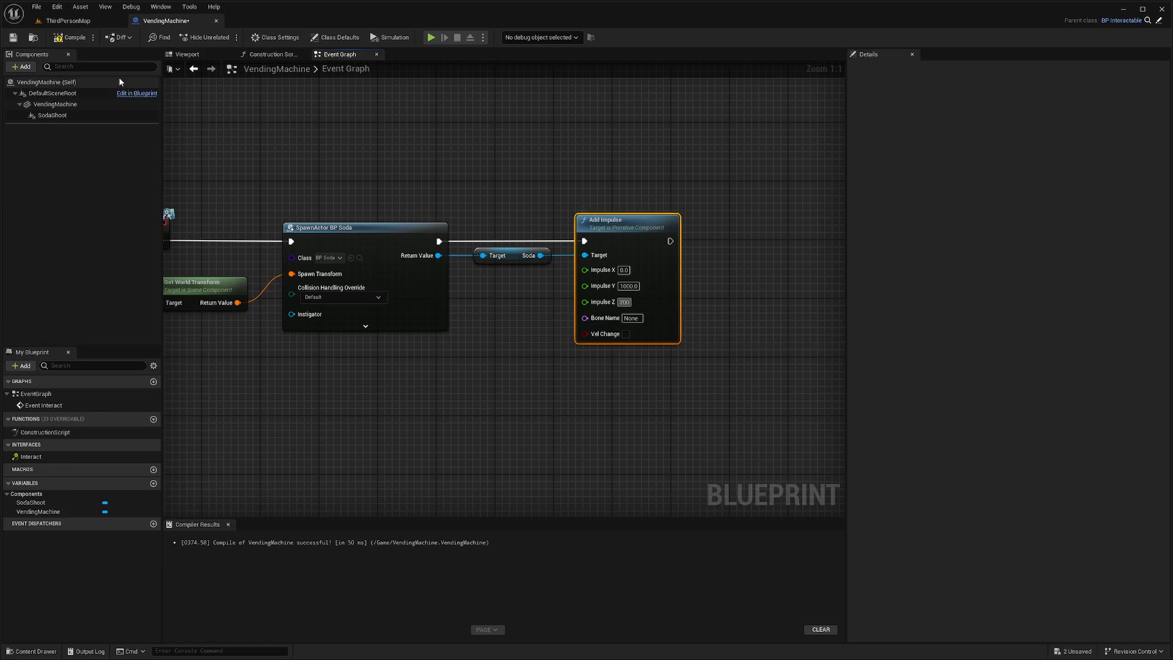
click(627, 301)
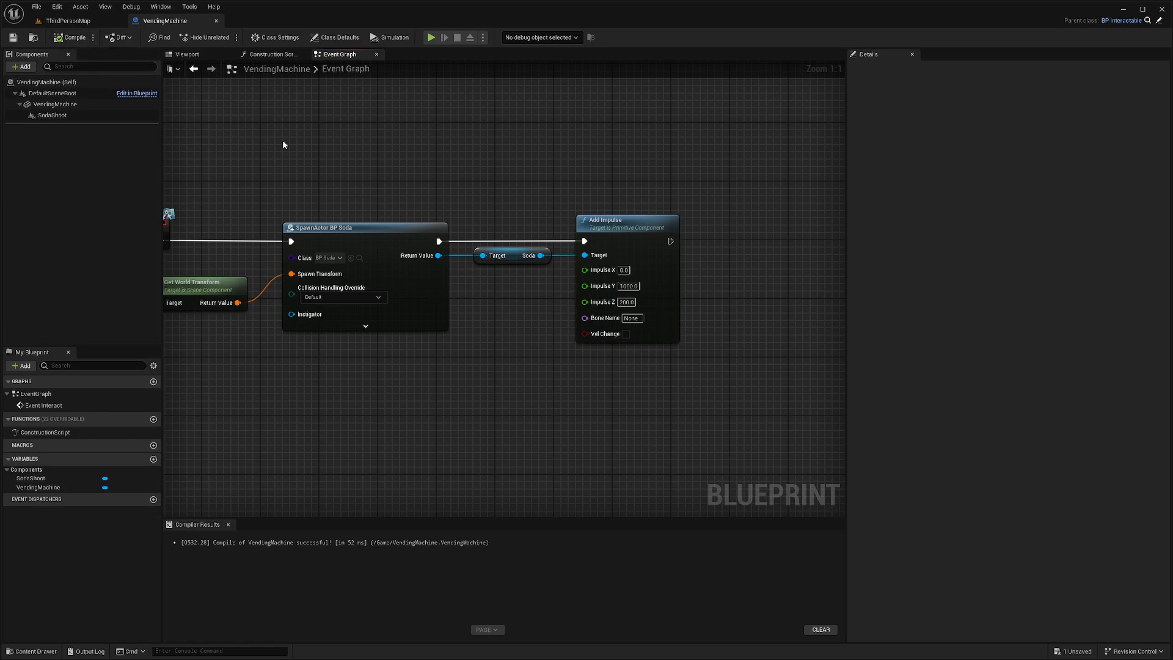
scroll(down, 3)
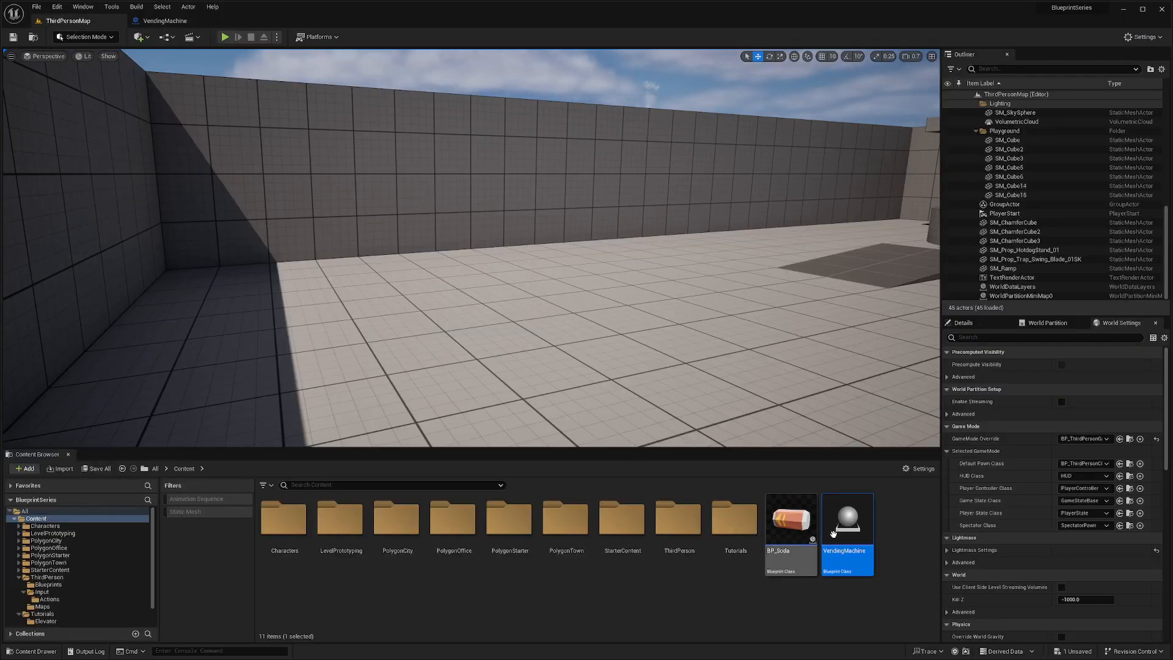
- Assign the SM_Prop_VendingMachine mesh to the VendingMachine component in the viewport
double_click(847, 519)
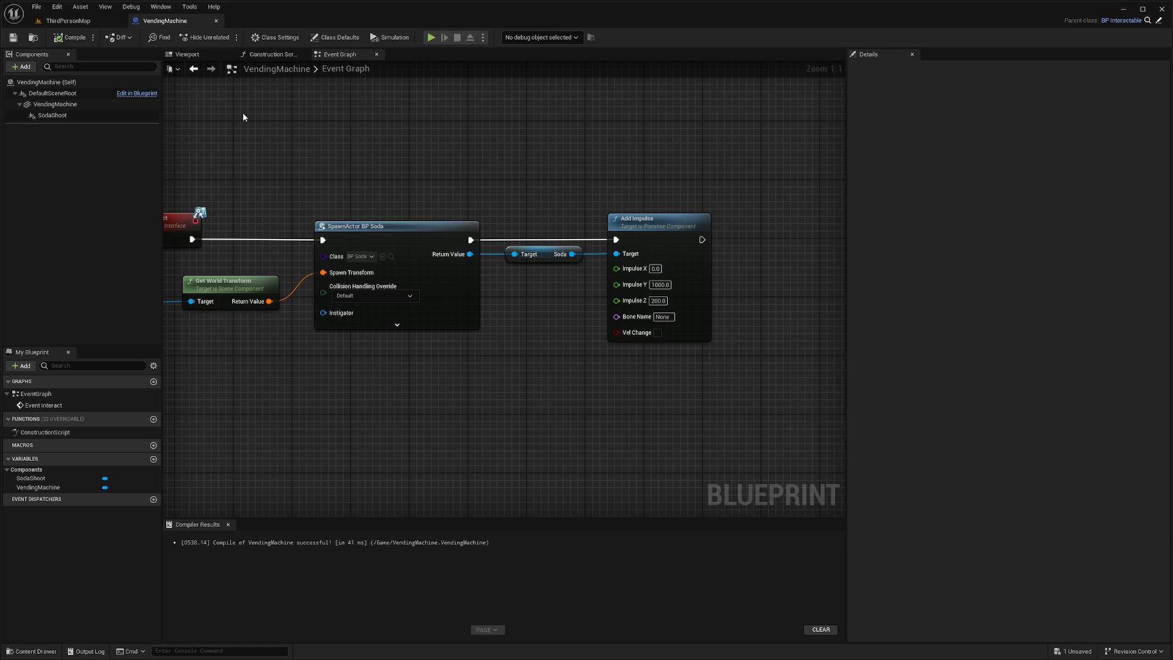
click(187, 54)
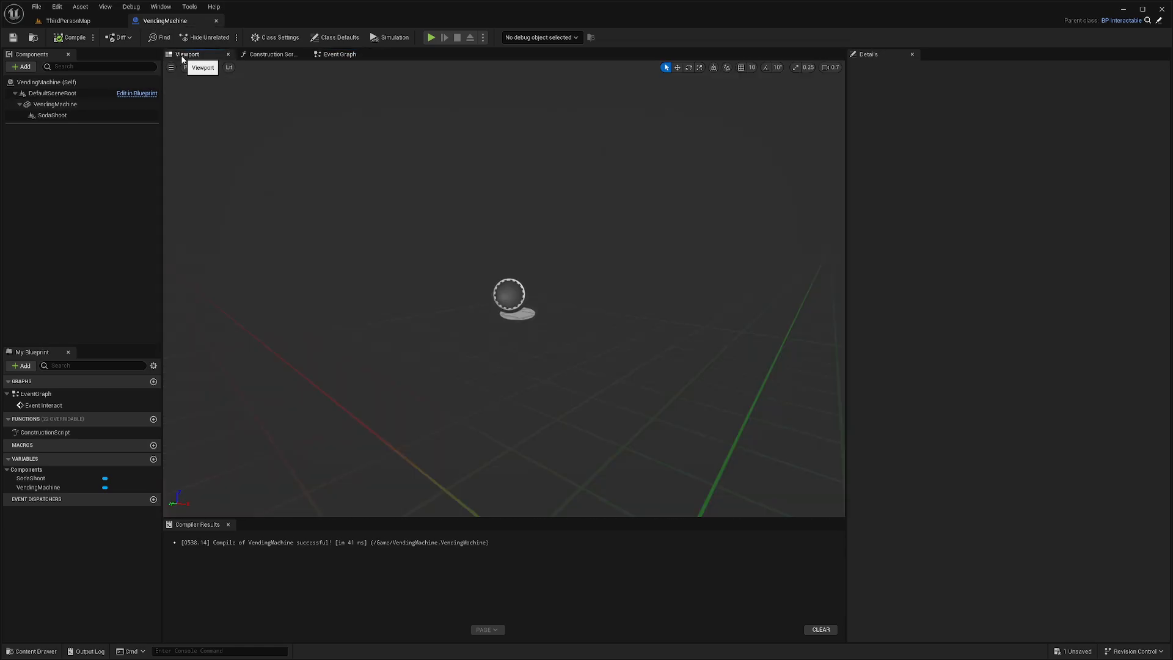
click(339, 54)
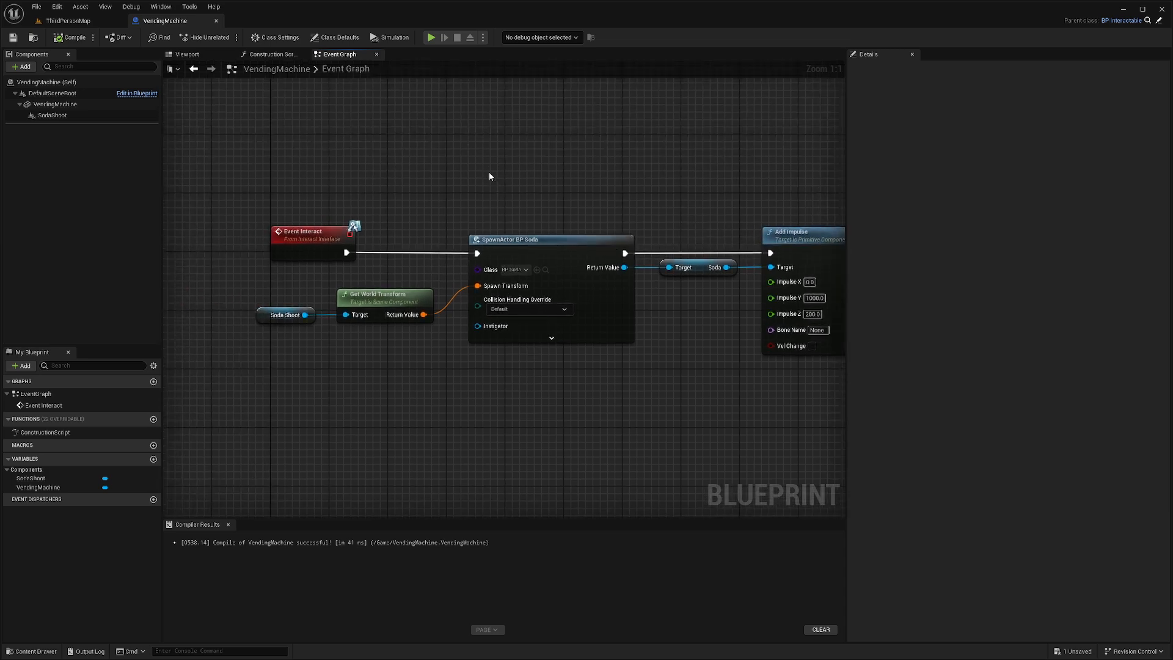
click(54, 104)
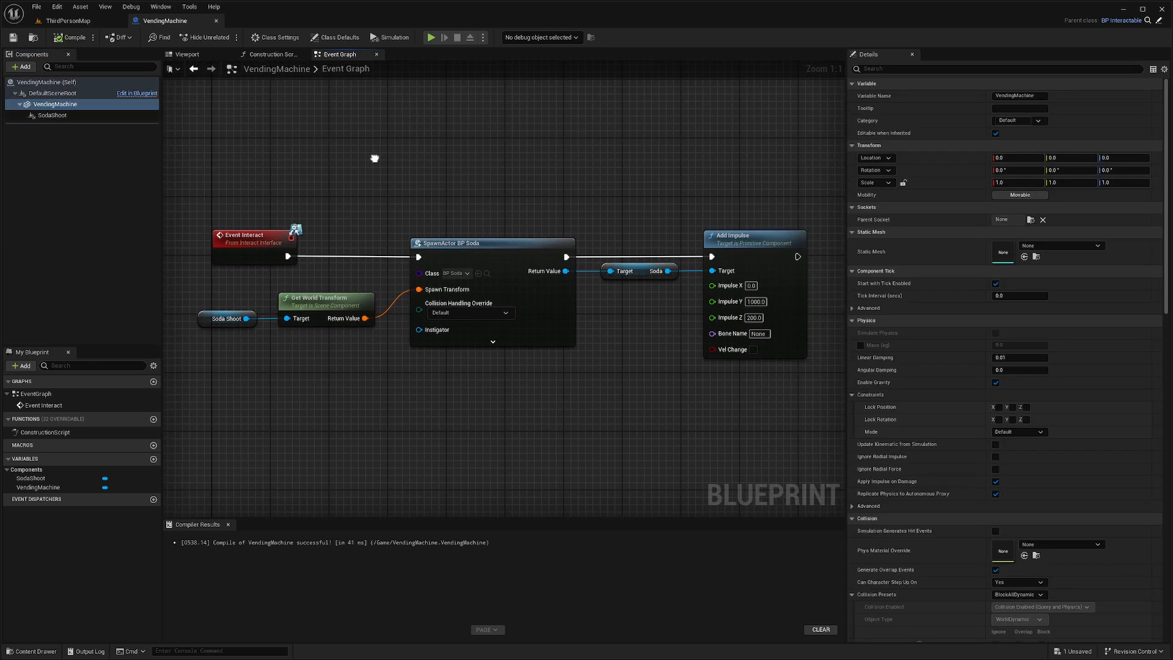
mouse_move(187, 54)
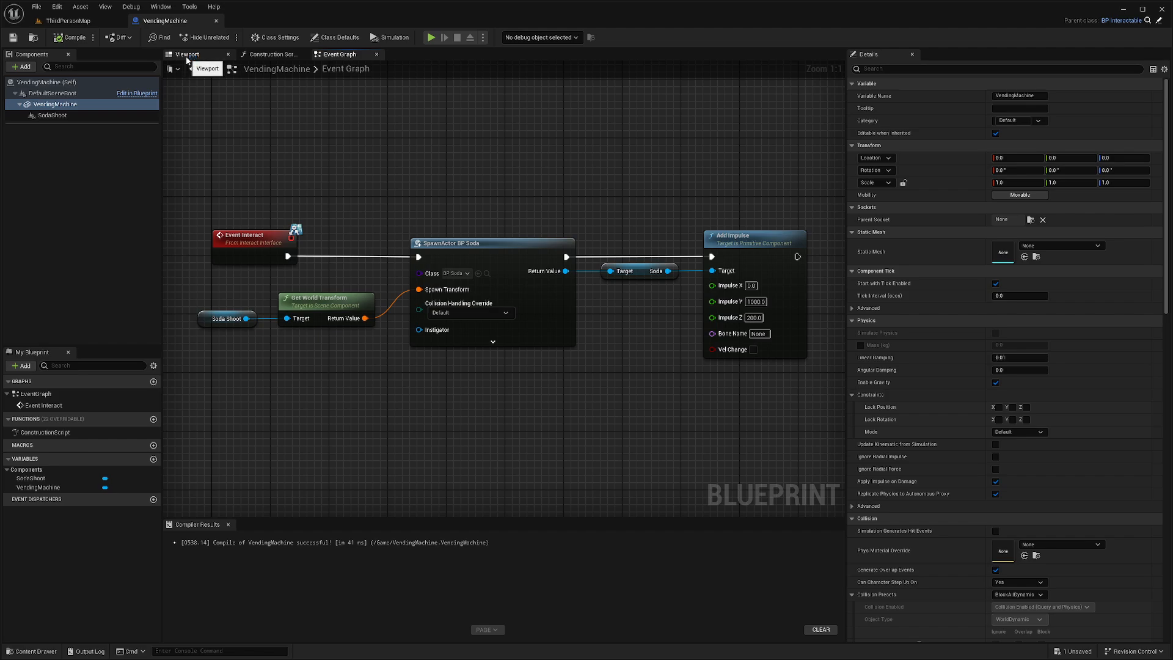
click(187, 54)
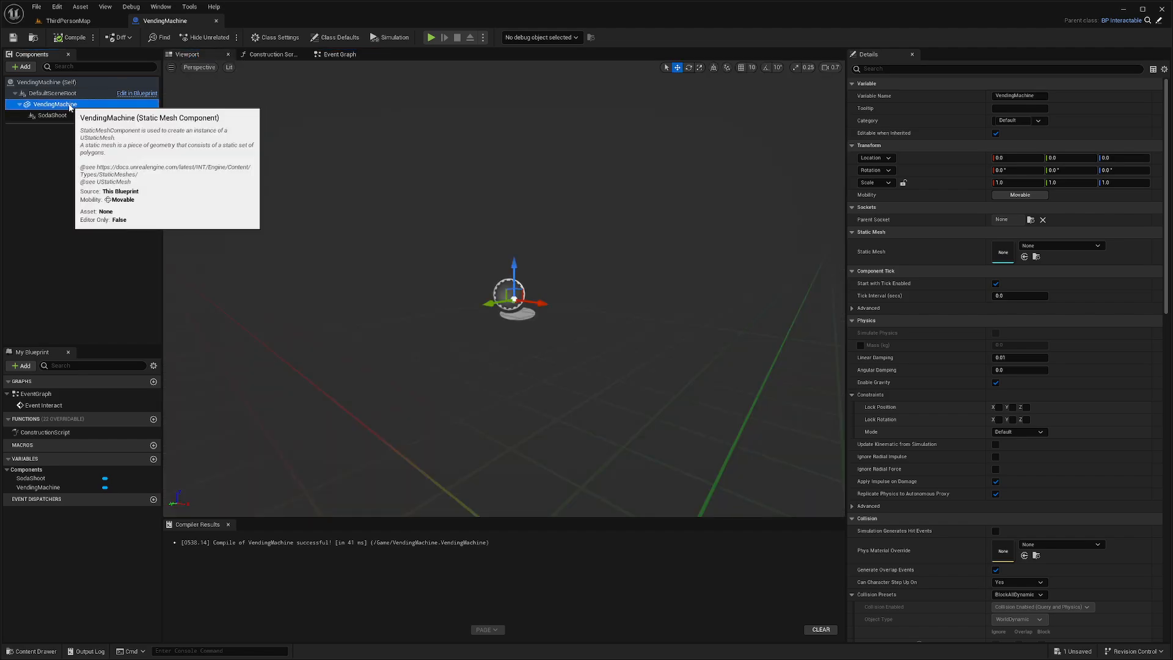
click(1037, 246)
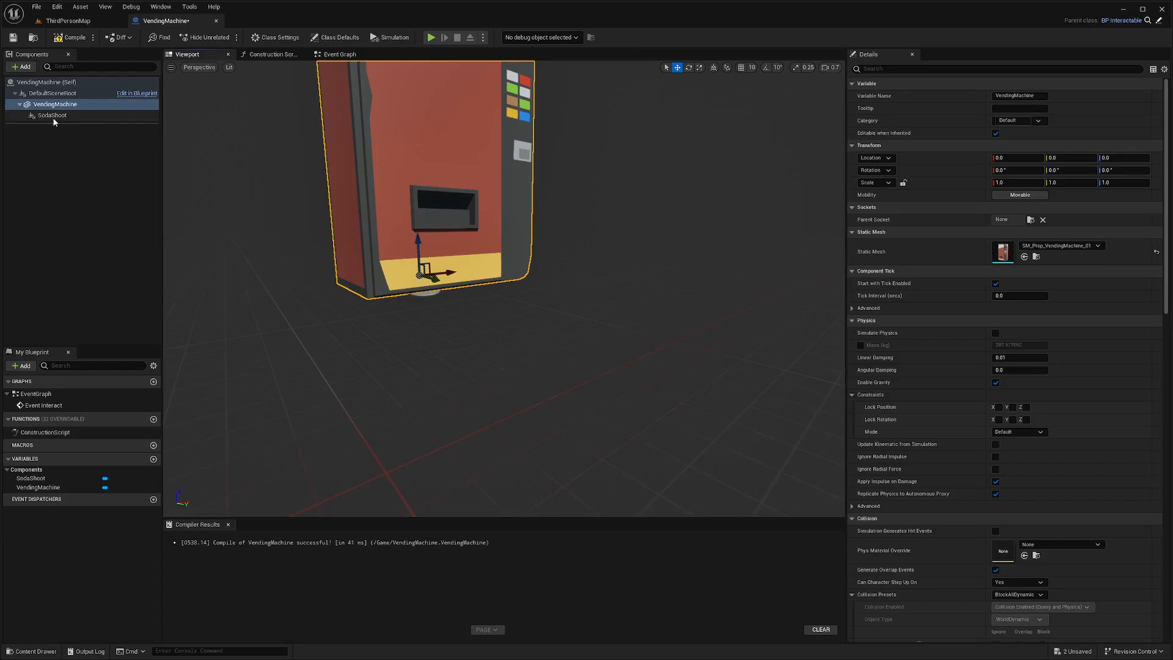
- Move SodaShoot into the machine's dispensing slot with the gizmo and compile
click(51, 116)
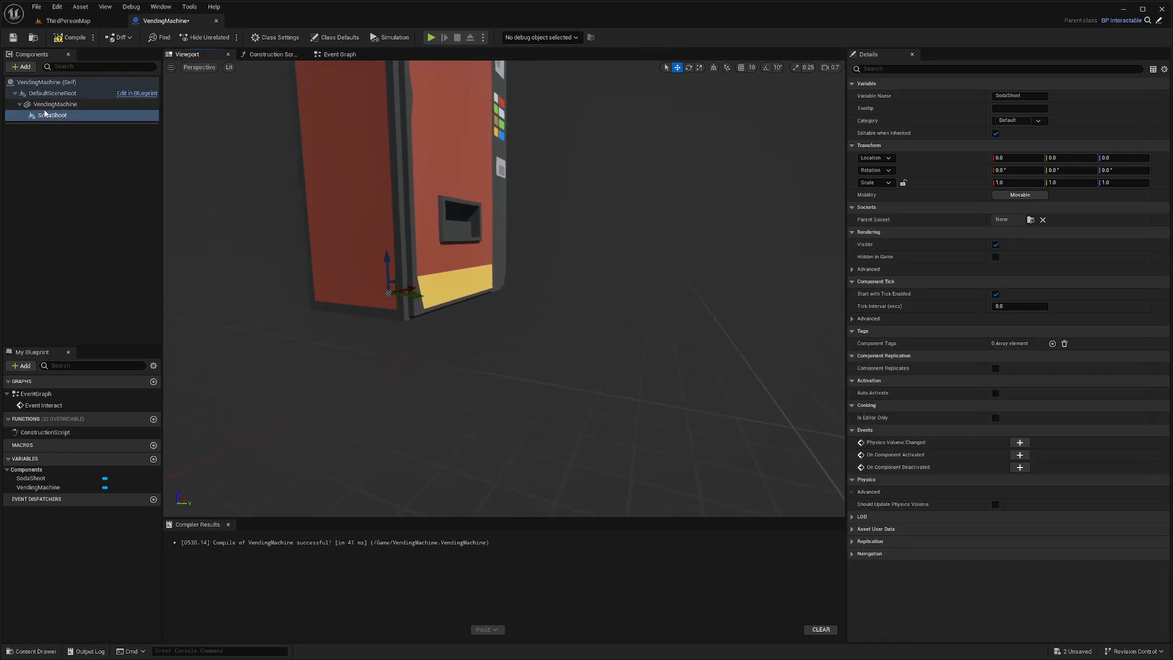
click(51, 115)
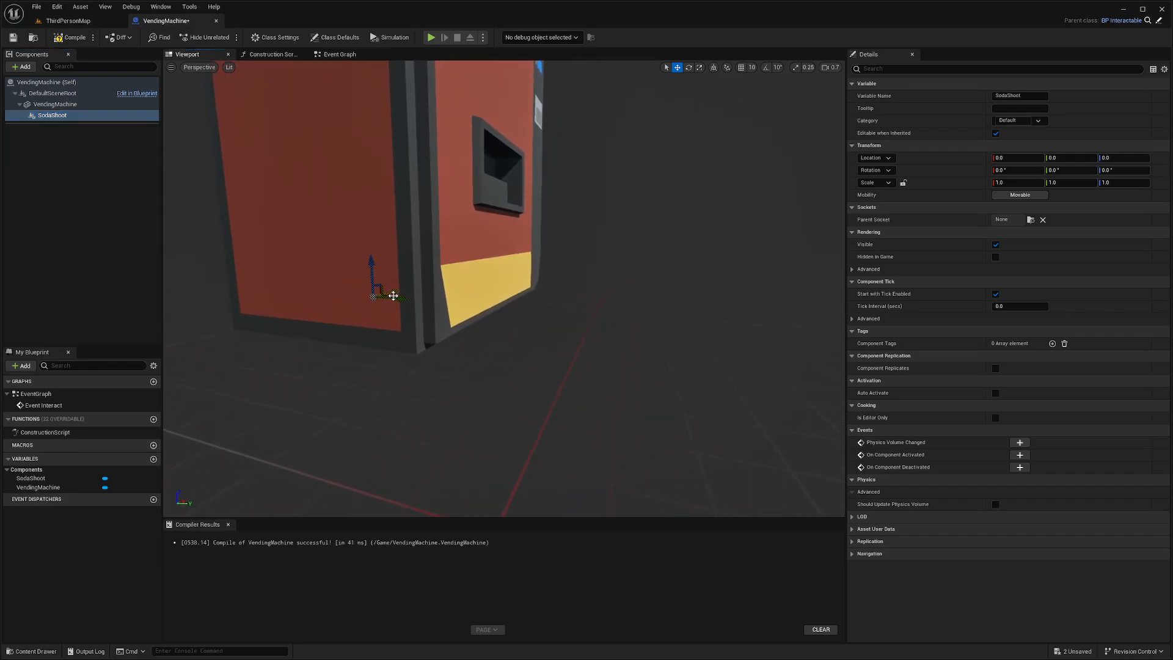
drag(374, 295, 531, 180)
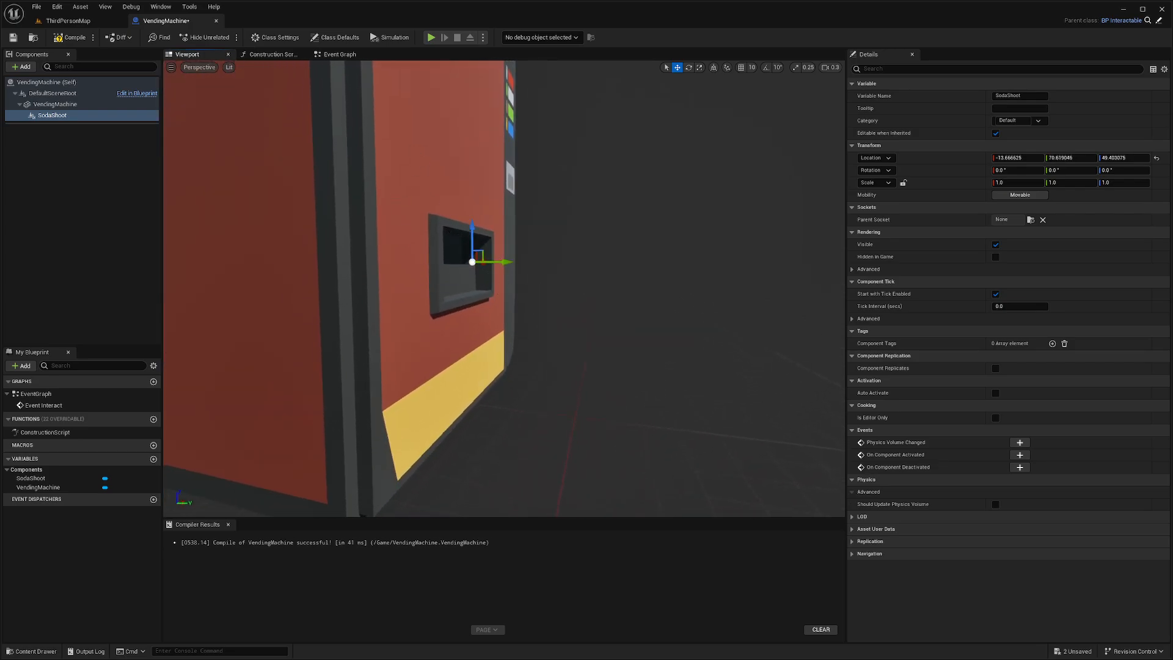
click(54, 104)
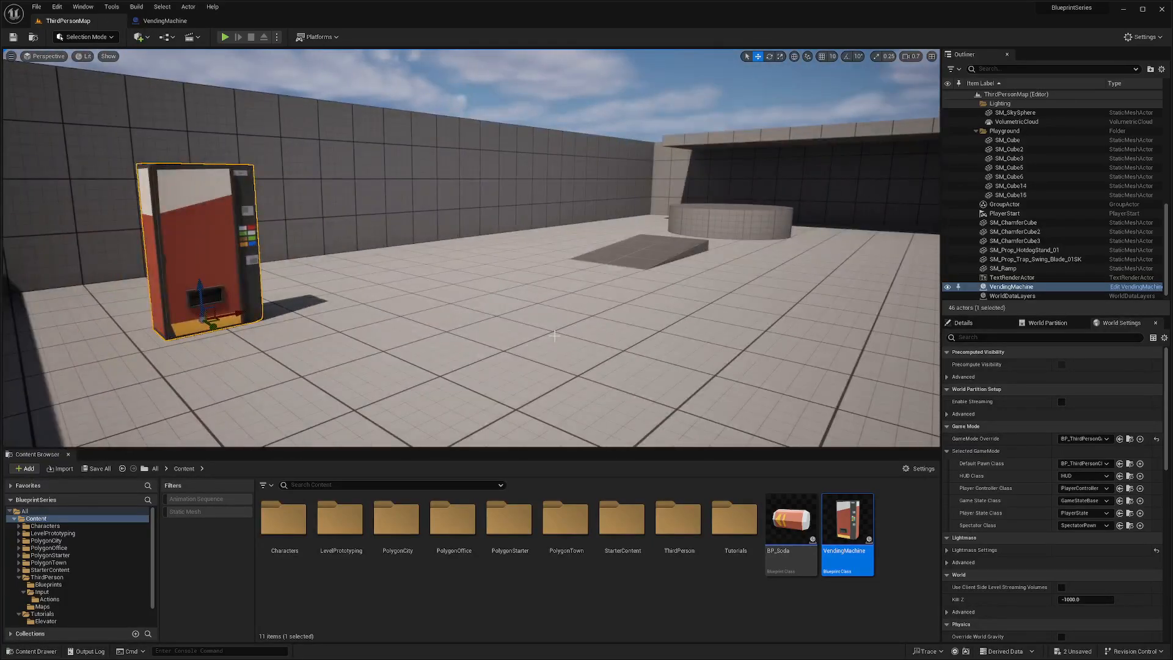
- Start a play session of ThirdPersonMap with the vending machine placed in the level
click(225, 37)
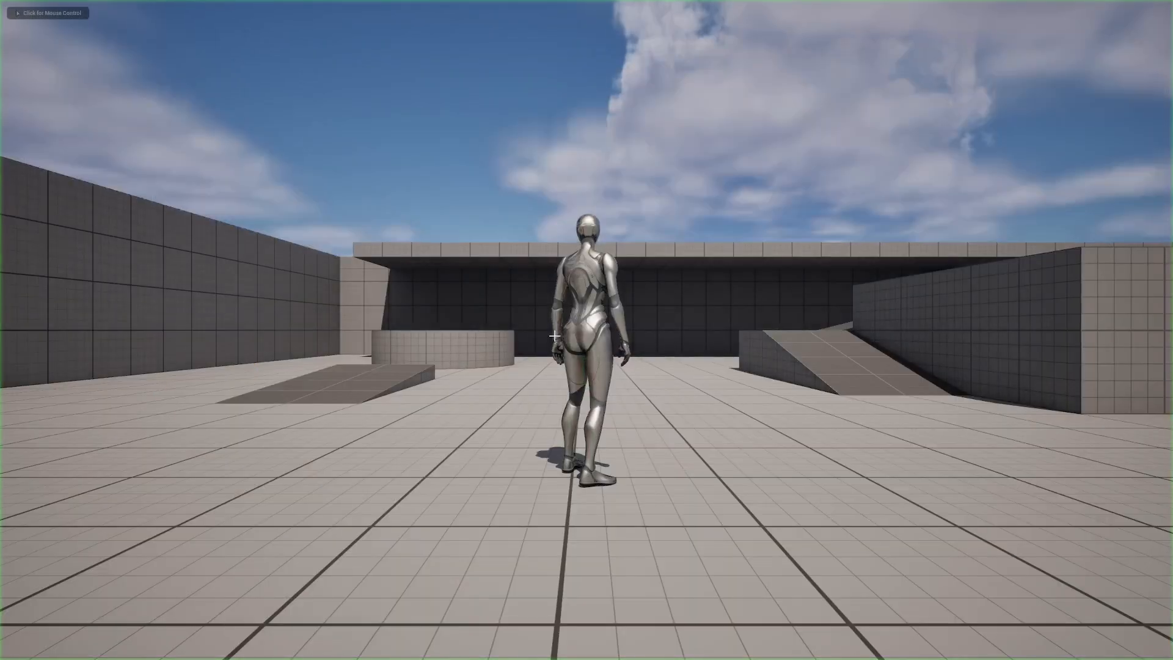